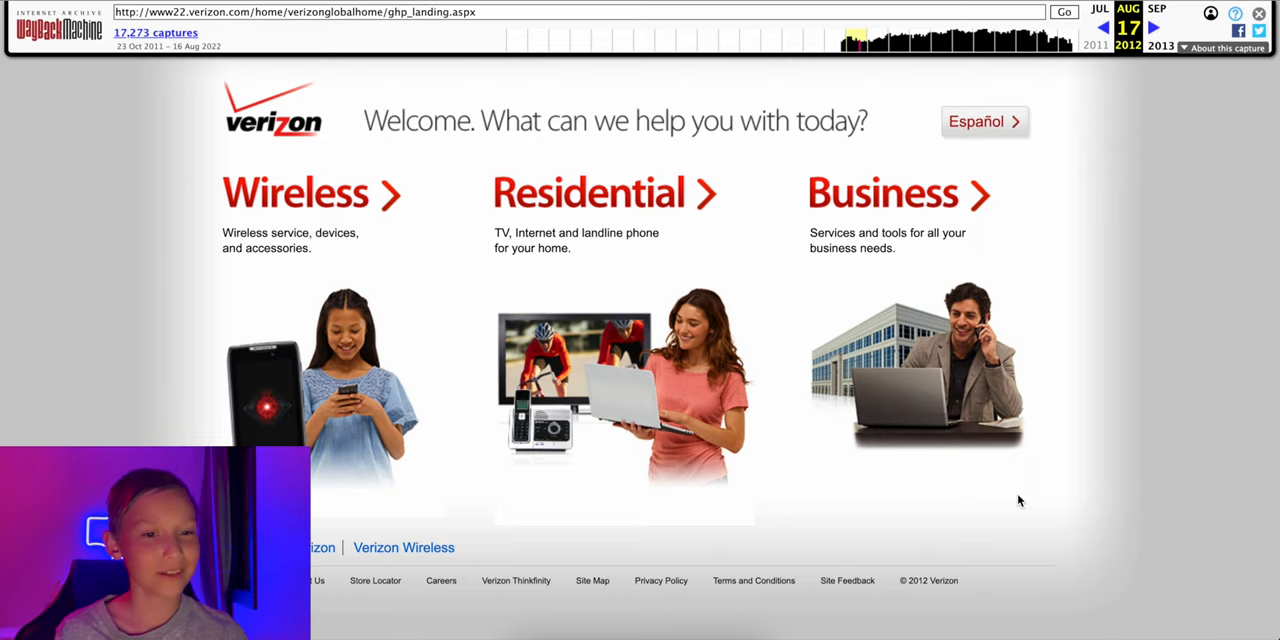
Step: Go from the archived Verizon home page to the Wireless section and its Shared Data Plans pricing
{"action": "scroll", "scroll_direction": "up", "scroll_amount": 3}
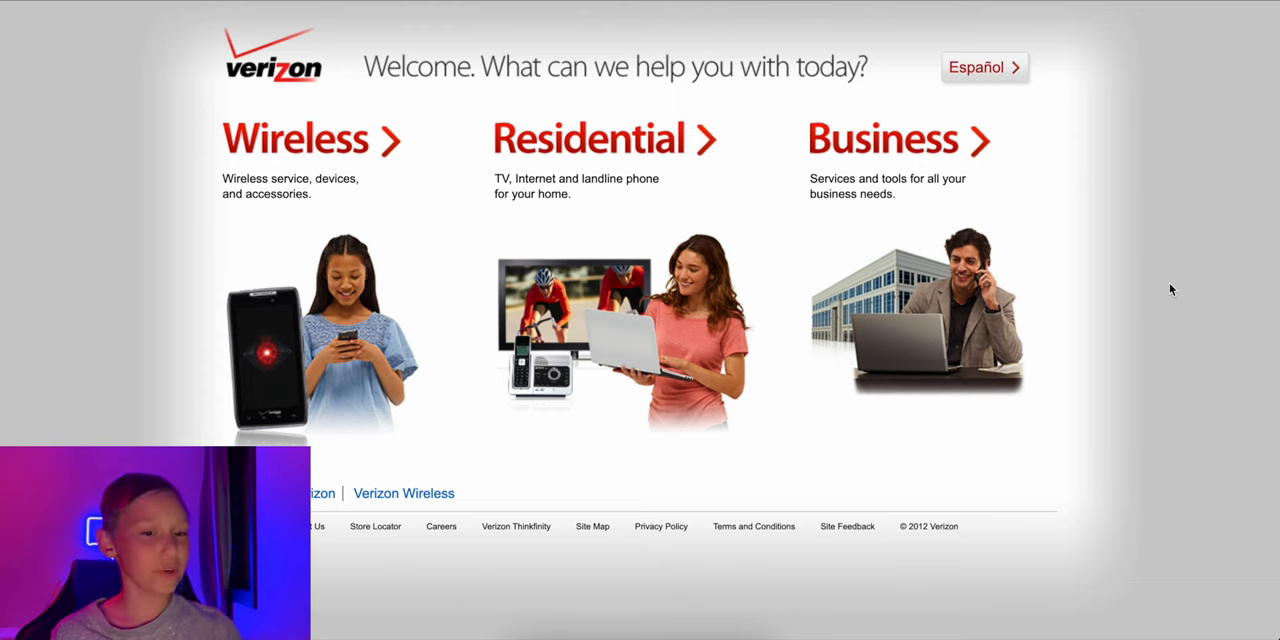
{"action": "left_click", "coordinate": [310, 138]}
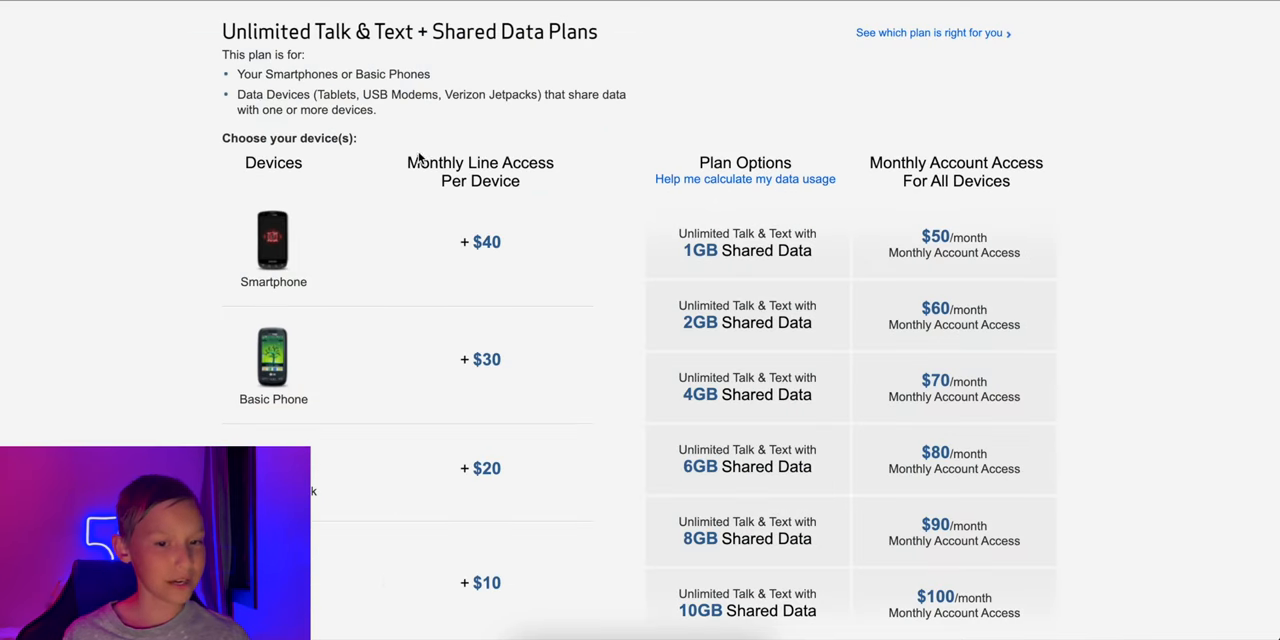
{"action": "mouse_move", "coordinate": [118, 360]}
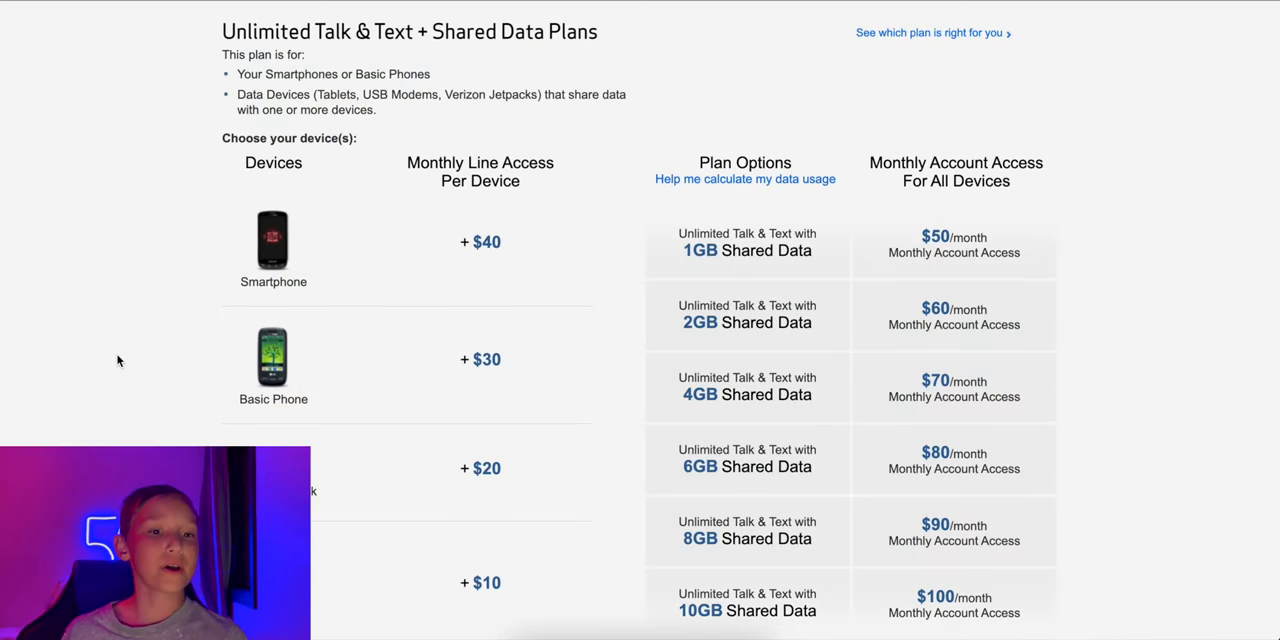
{"action": "mouse_move", "coordinate": [476, 262]}
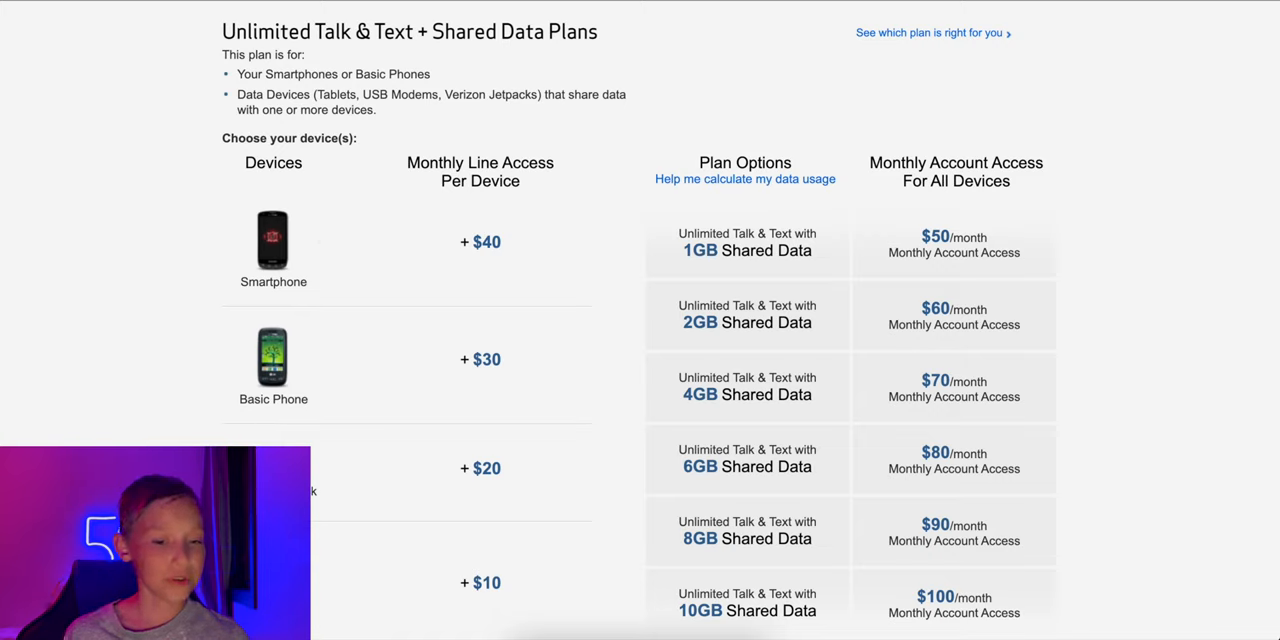
{"action": "mouse_move", "coordinate": [368, 568]}
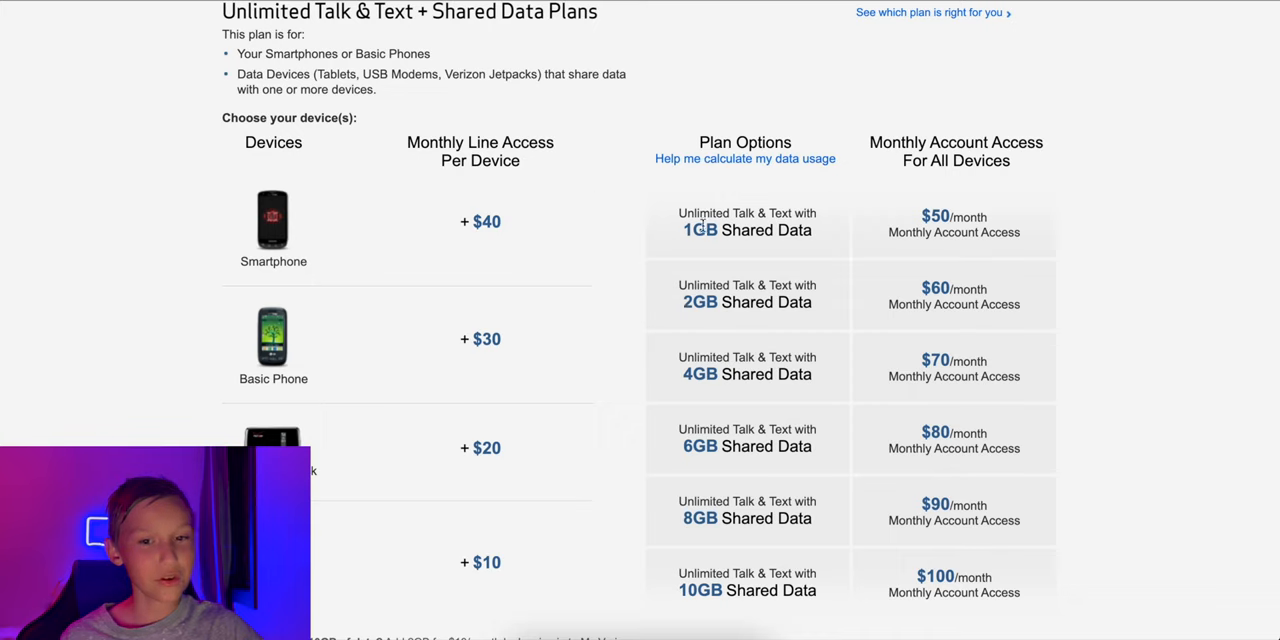
{"action": "mouse_move", "coordinate": [672, 544]}
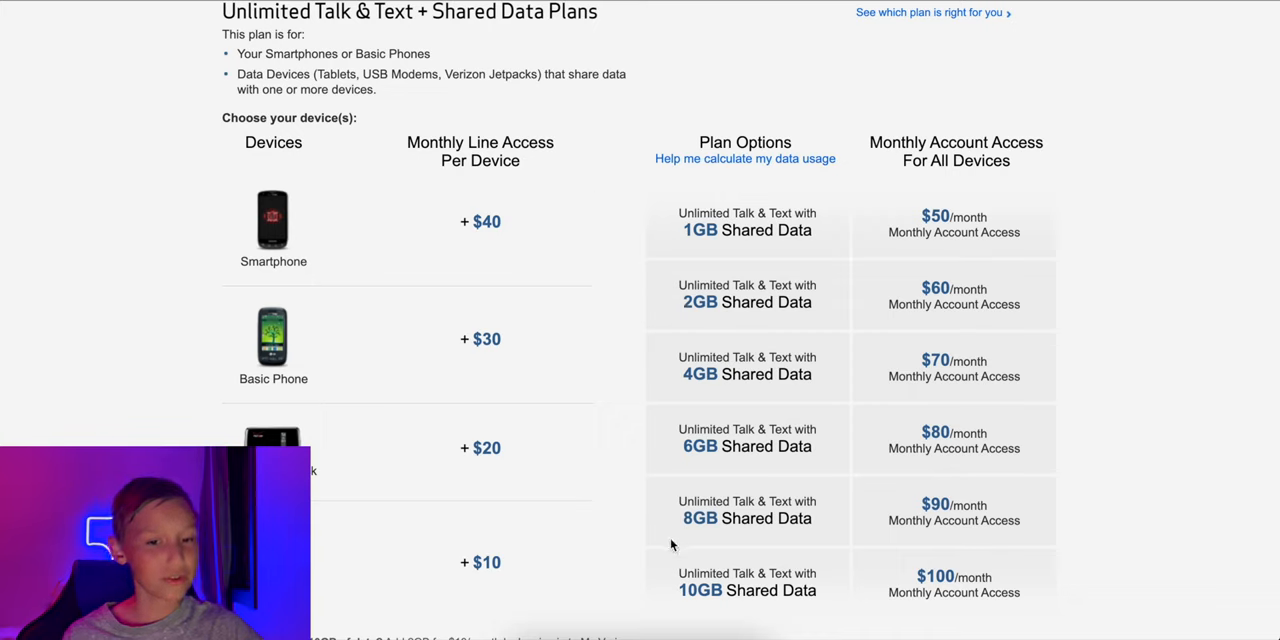
{"action": "mouse_move", "coordinate": [744, 588]}
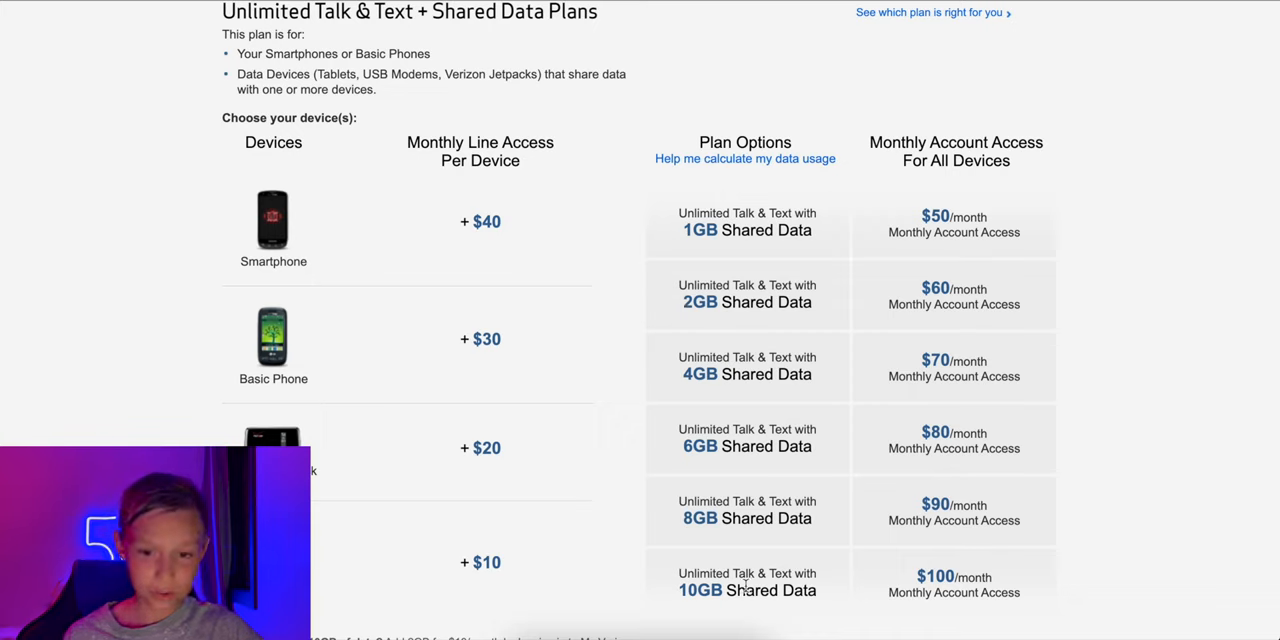
{"action": "mouse_move", "coordinate": [1084, 336]}
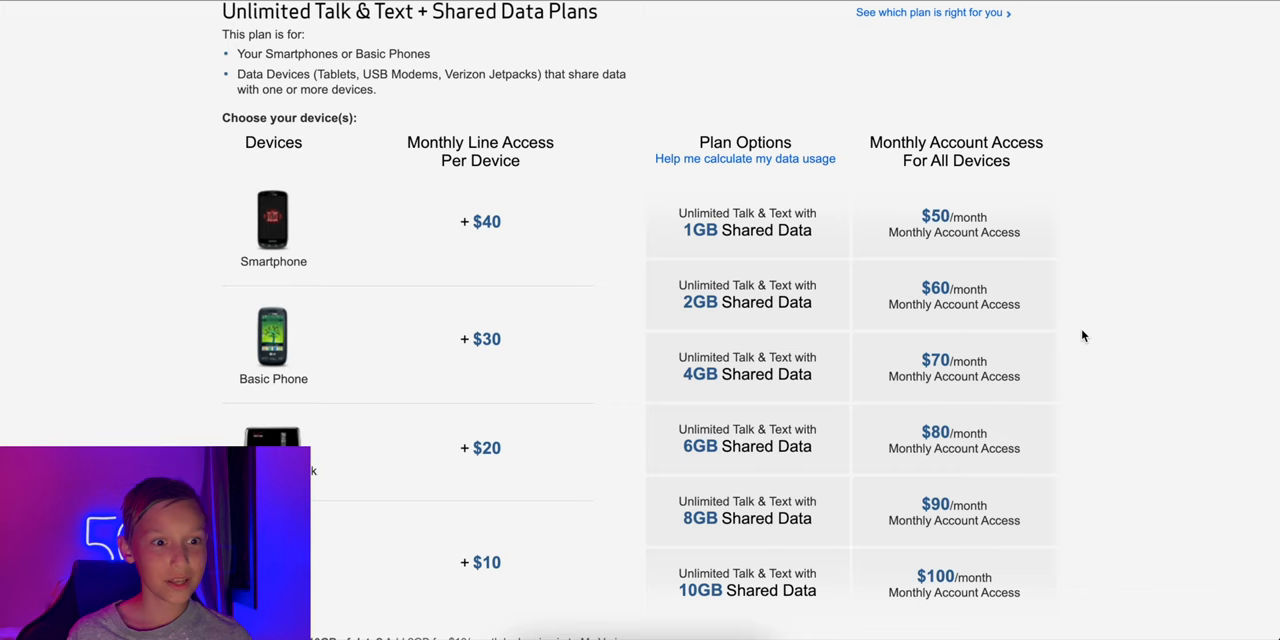
Step: Scroll through the shared data plan details toward the tablet line price and $15-per-GB overage note
{"action": "scroll", "scroll_direction": "up", "scroll_amount": 3}
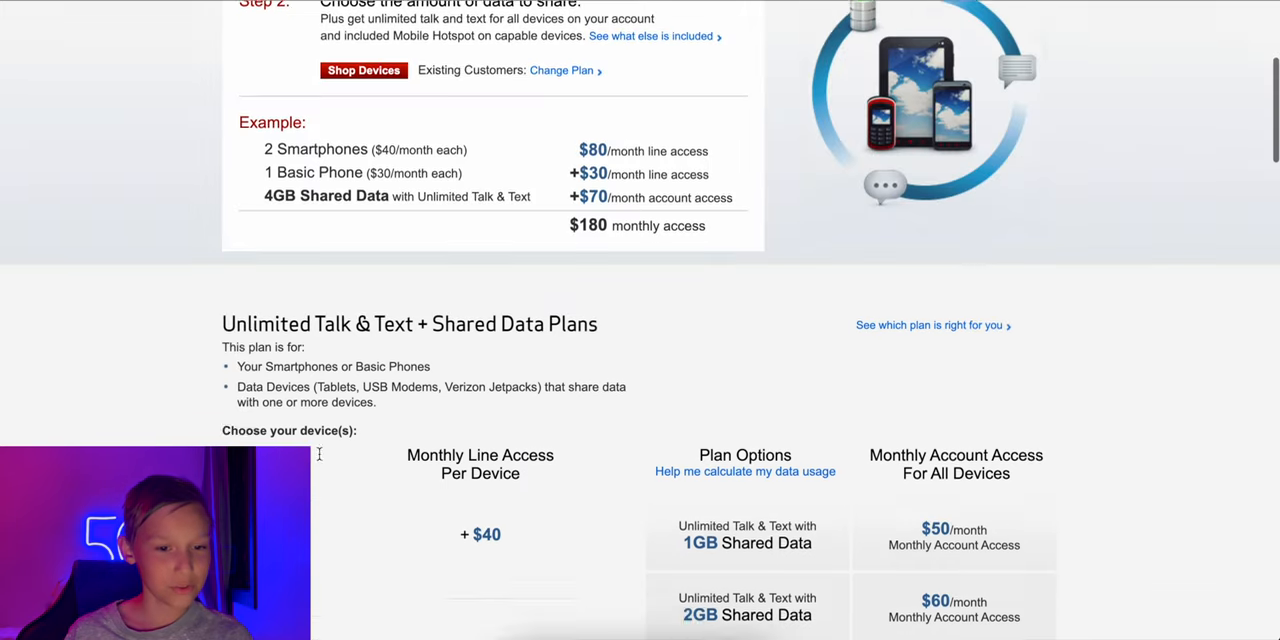
{"action": "scroll", "scroll_direction": "down", "scroll_amount": 3}
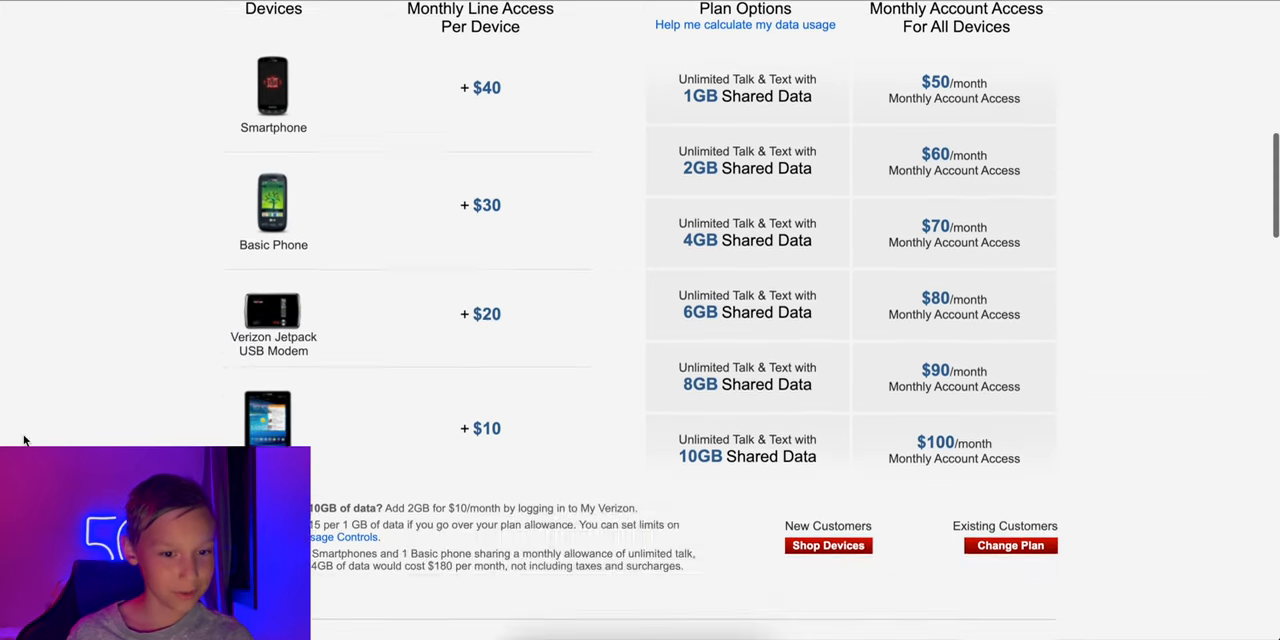
{"action": "scroll", "scroll_direction": "down", "scroll_amount": 3}
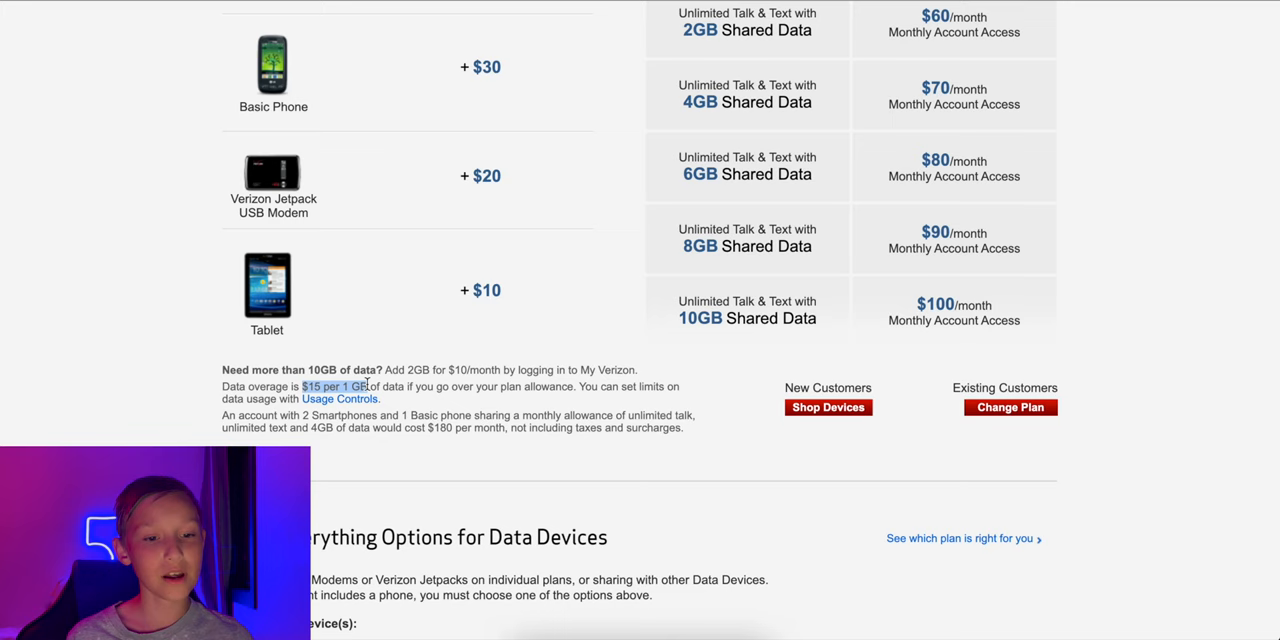
{"action": "mouse_move", "coordinate": [420, 410]}
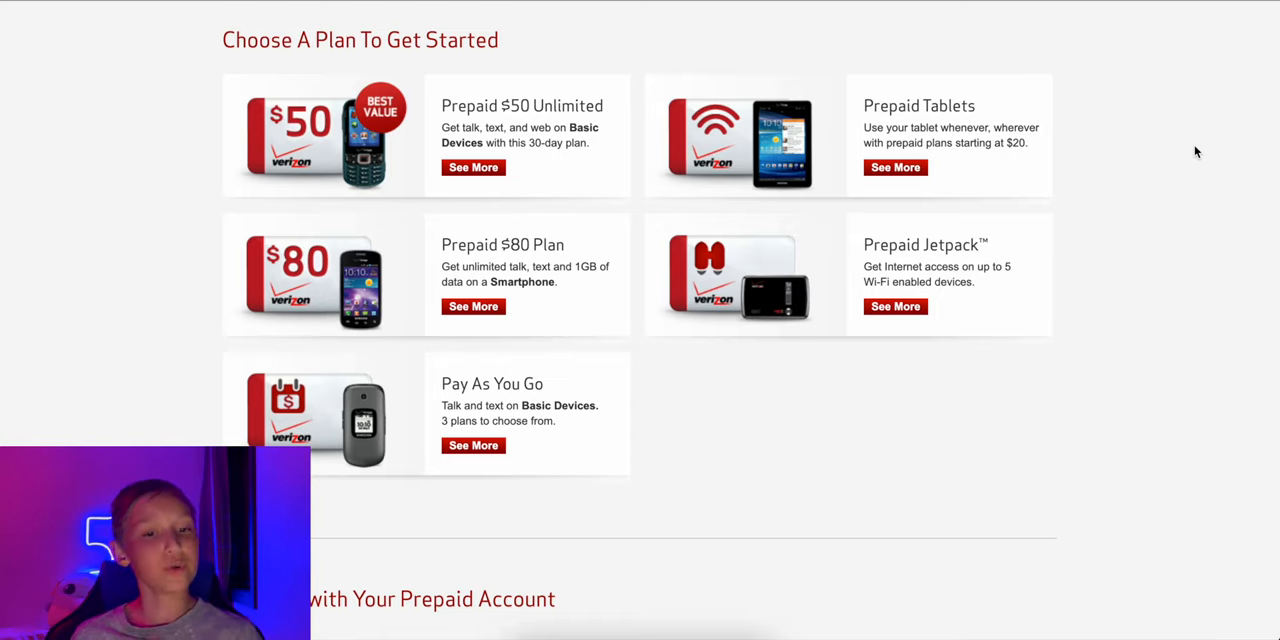
{"action": "mouse_move", "coordinate": [508, 108]}
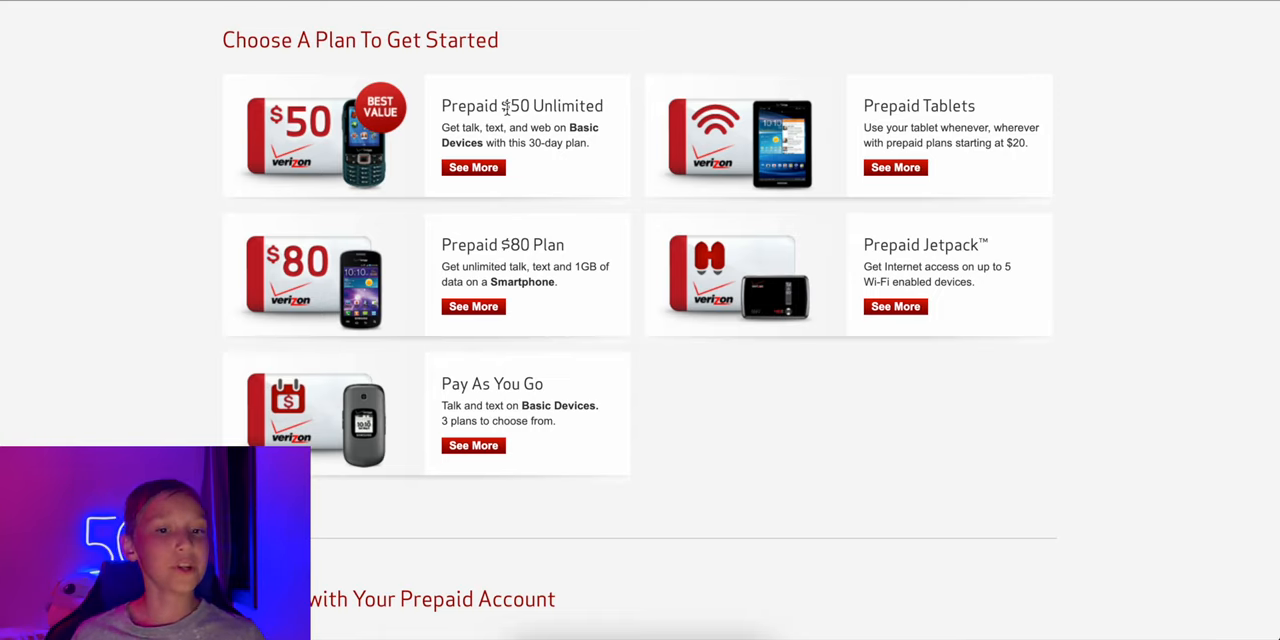
{"action": "scroll", "scroll_direction": "up", "scroll_amount": 3}
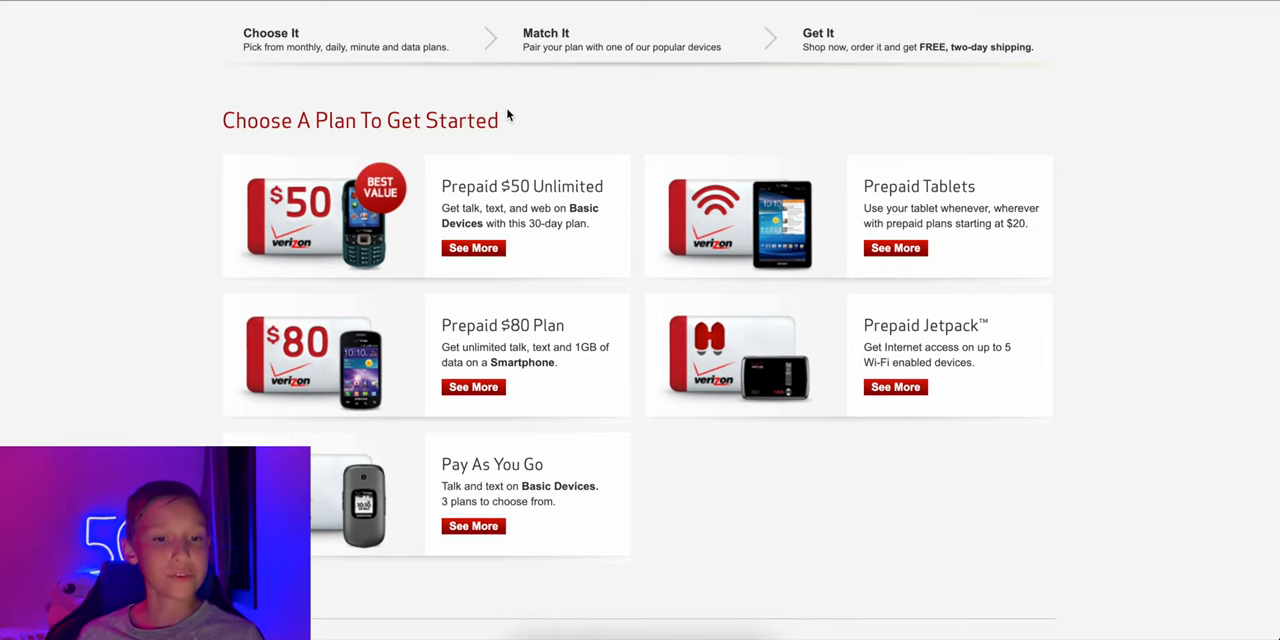
{"action": "scroll", "scroll_direction": "down", "scroll_amount": 3}
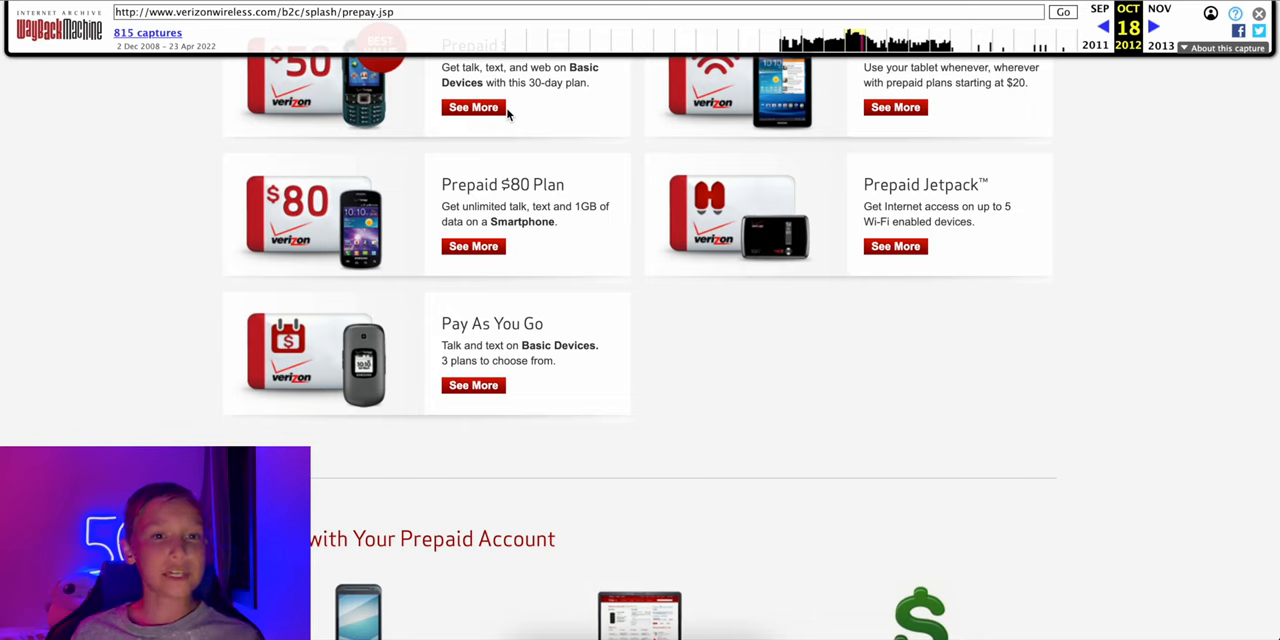
{"action": "mouse_move", "coordinate": [436, 192]}
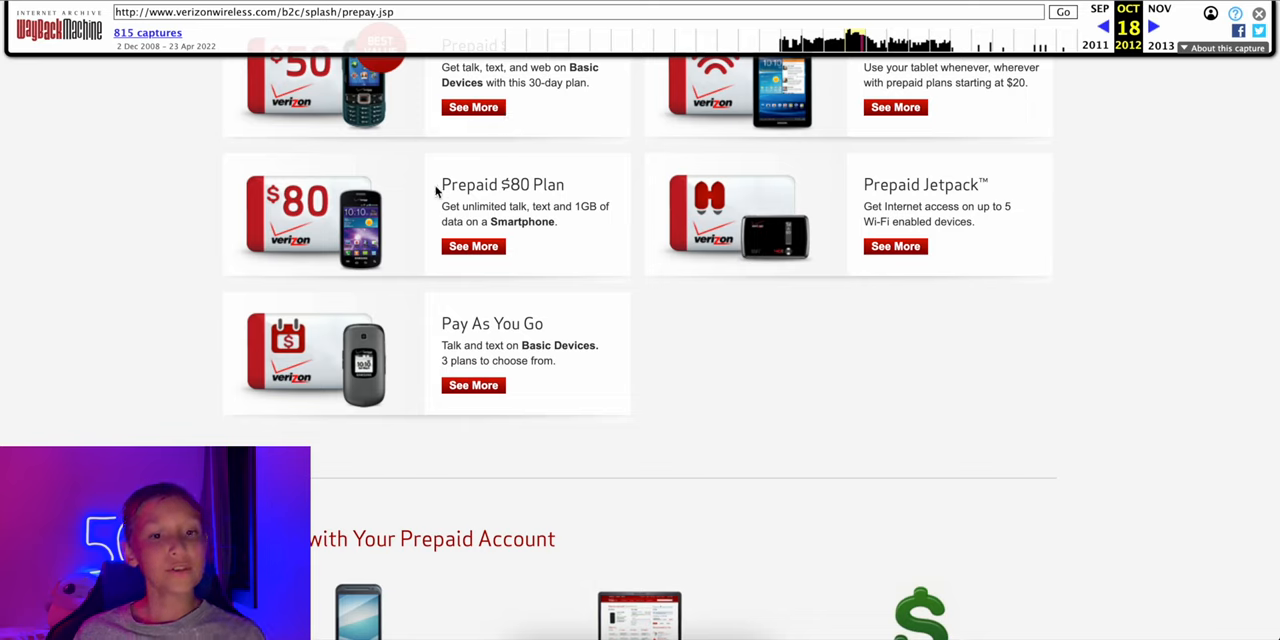
{"action": "mouse_move", "coordinate": [476, 212]}
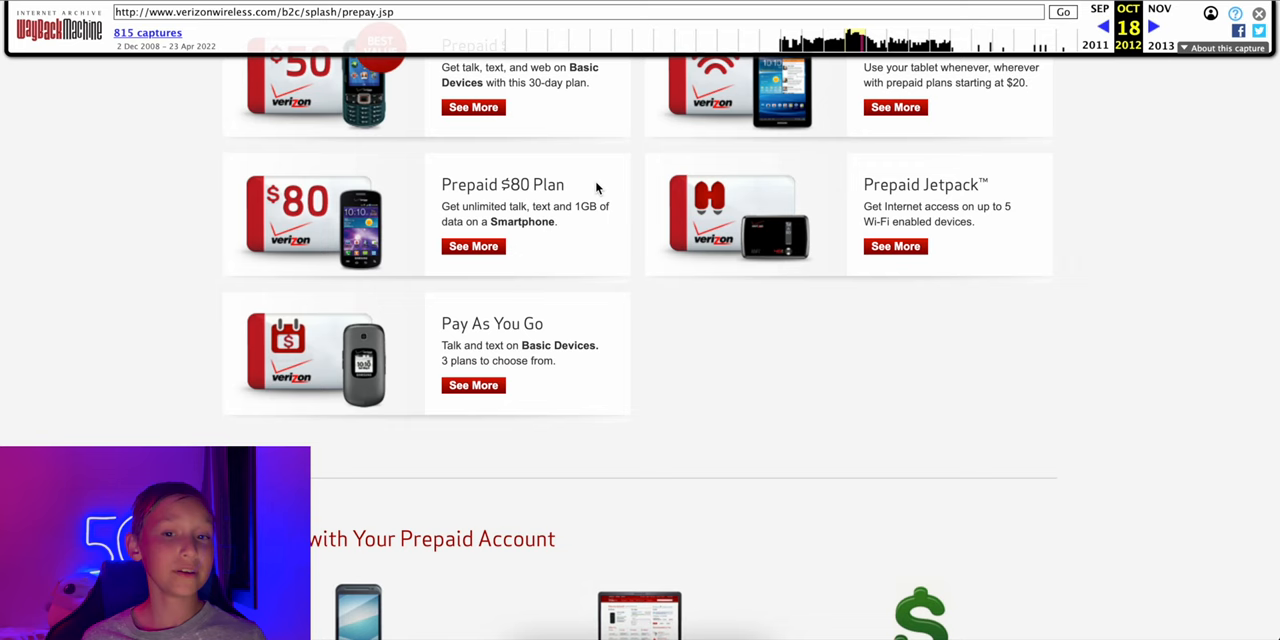
{"action": "scroll", "scroll_direction": "up", "scroll_amount": 3}
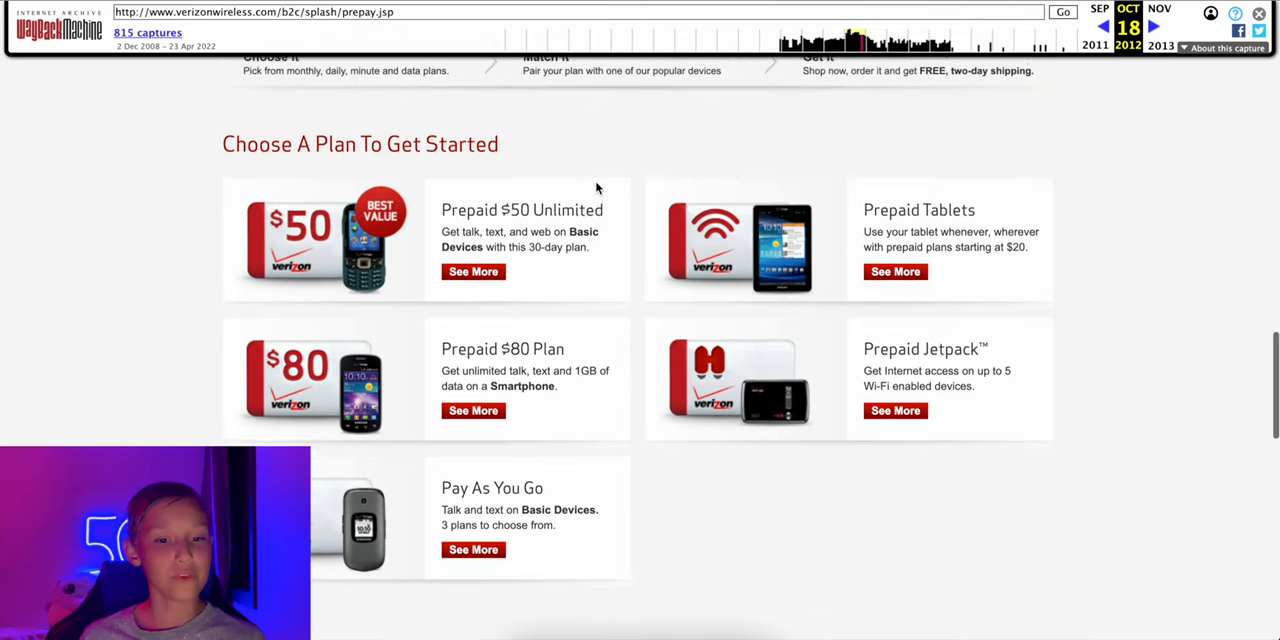
Step: View the Prepaid $80 plan details with the Samsung Illusion Prepaid phone listed at $149.99
{"action": "left_click", "coordinate": [472, 410]}
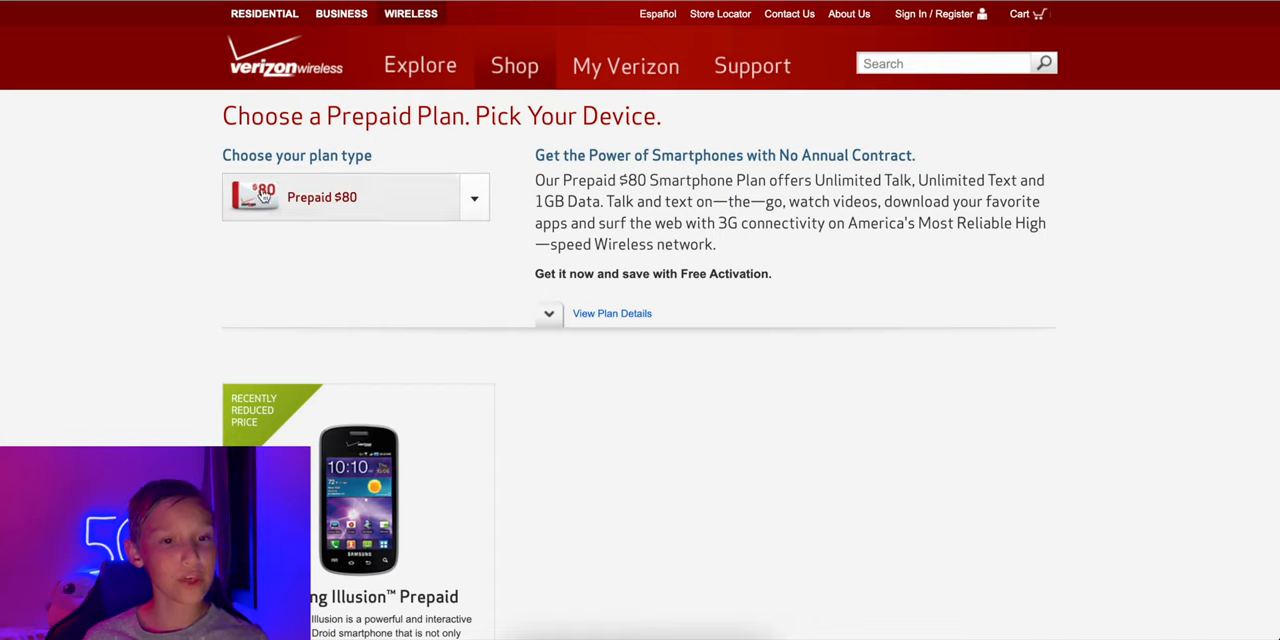
{"action": "mouse_move", "coordinate": [248, 264]}
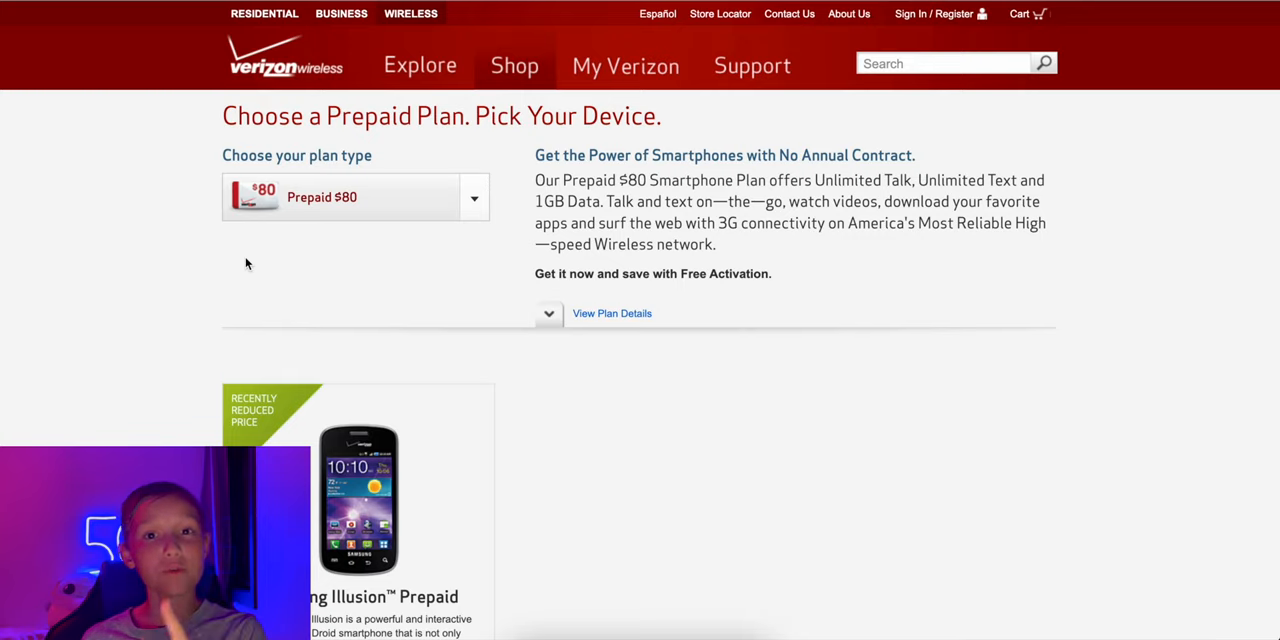
{"action": "mouse_move", "coordinate": [136, 356]}
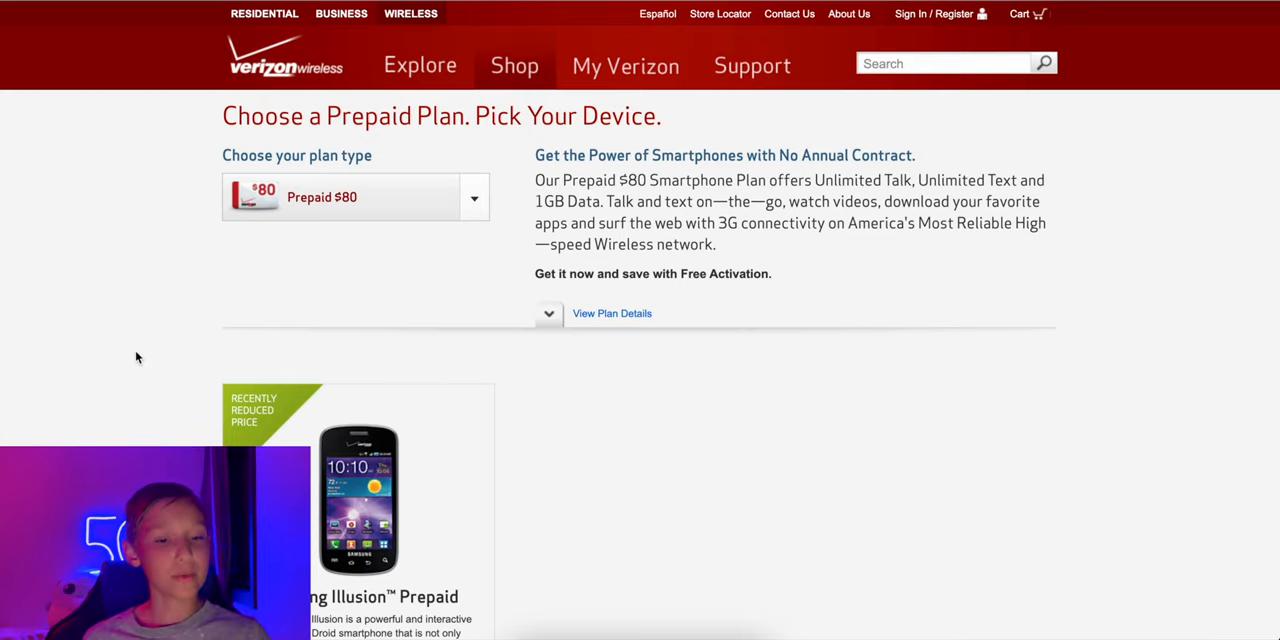
{"action": "scroll", "scroll_direction": "down", "scroll_amount": 3}
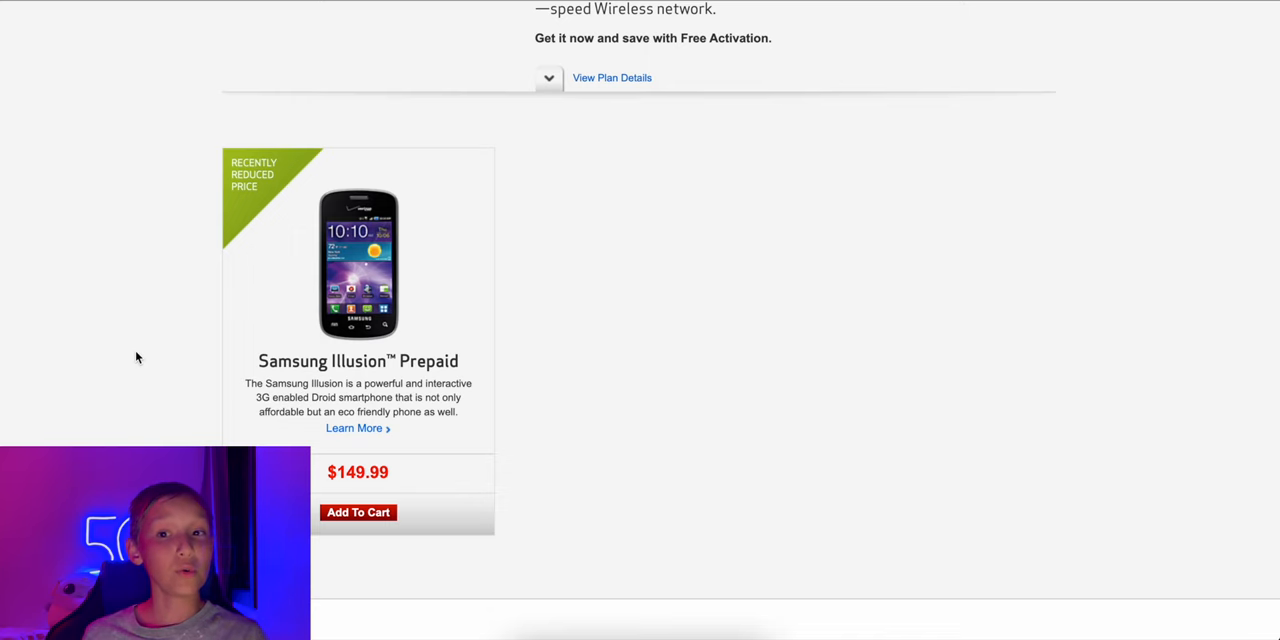
{"action": "scroll", "scroll_direction": "up", "scroll_amount": 3}
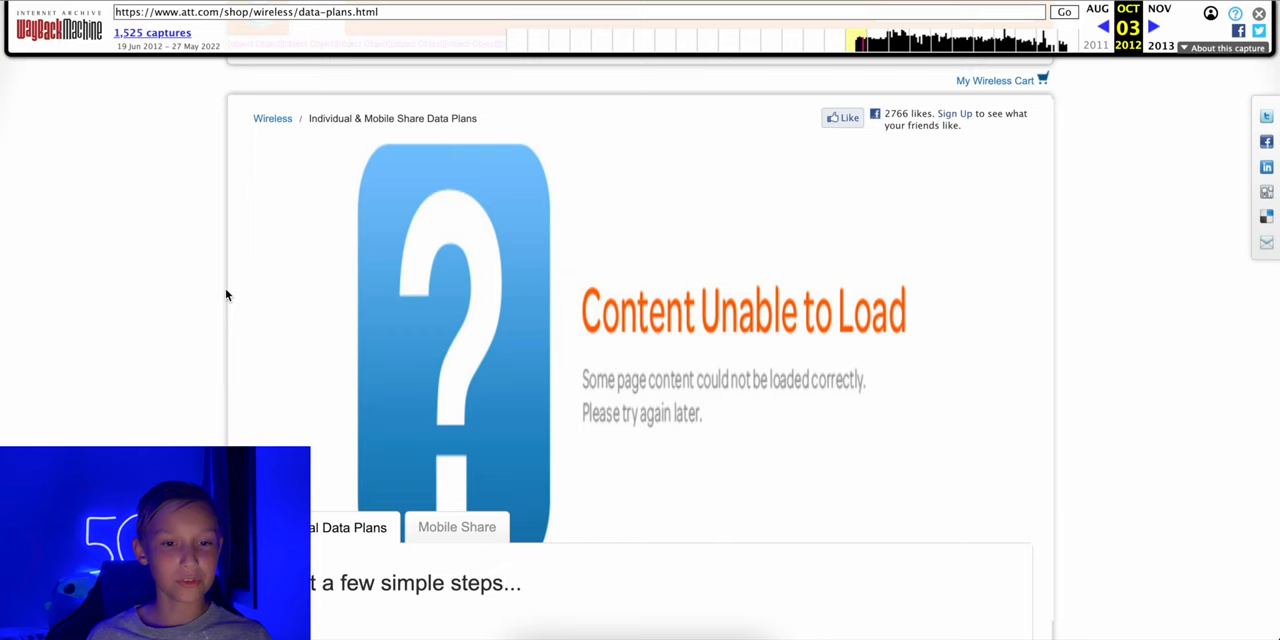
Step: Scroll past the 'Content Unable to Load' banner to the Individual Data Plans 'Just a few simple steps' guide
{"action": "scroll", "scroll_direction": "up", "scroll_amount": 3}
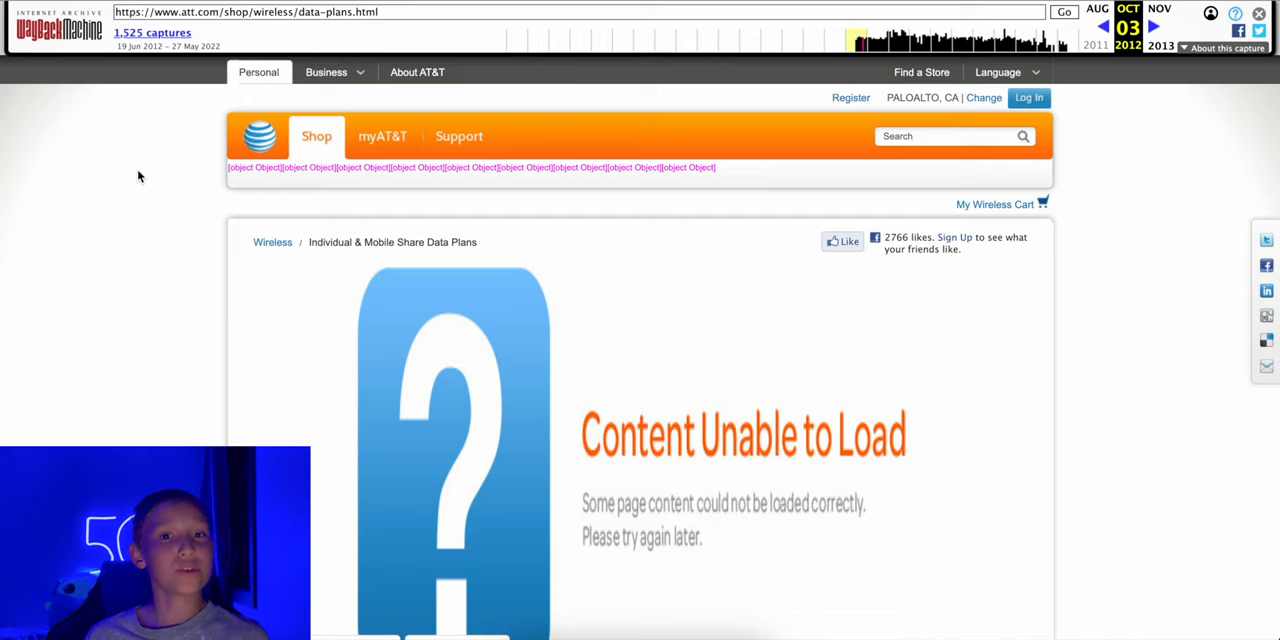
{"action": "mouse_move", "coordinate": [192, 148]}
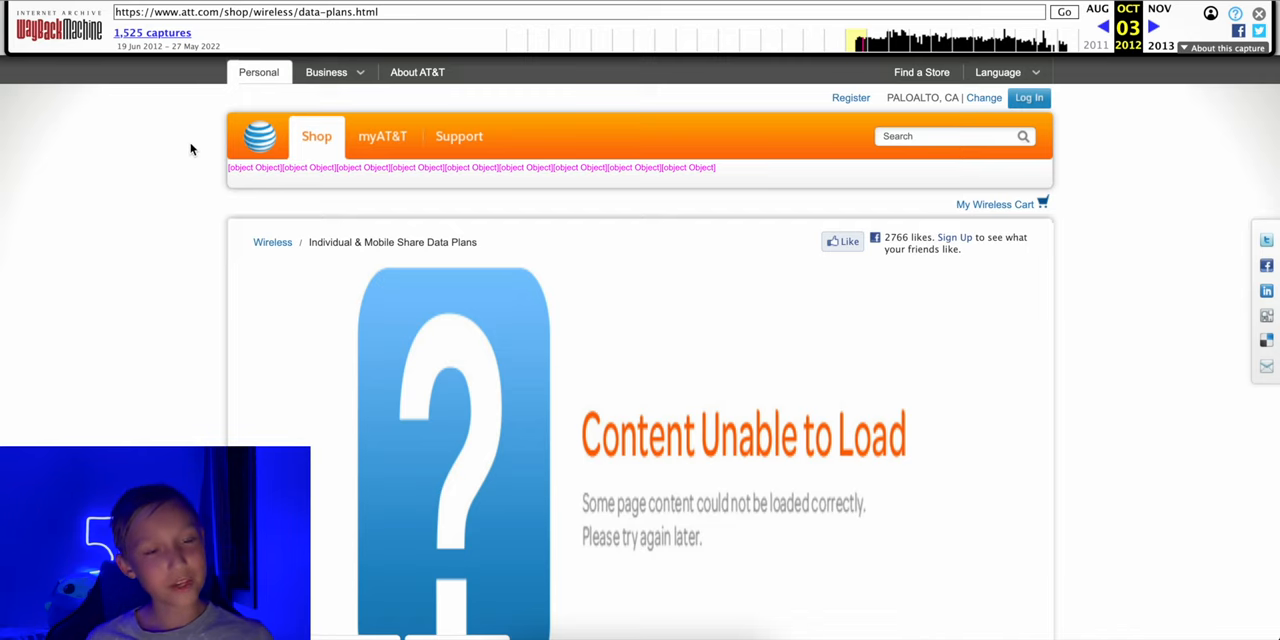
{"action": "scroll", "scroll_direction": "down", "scroll_amount": 3}
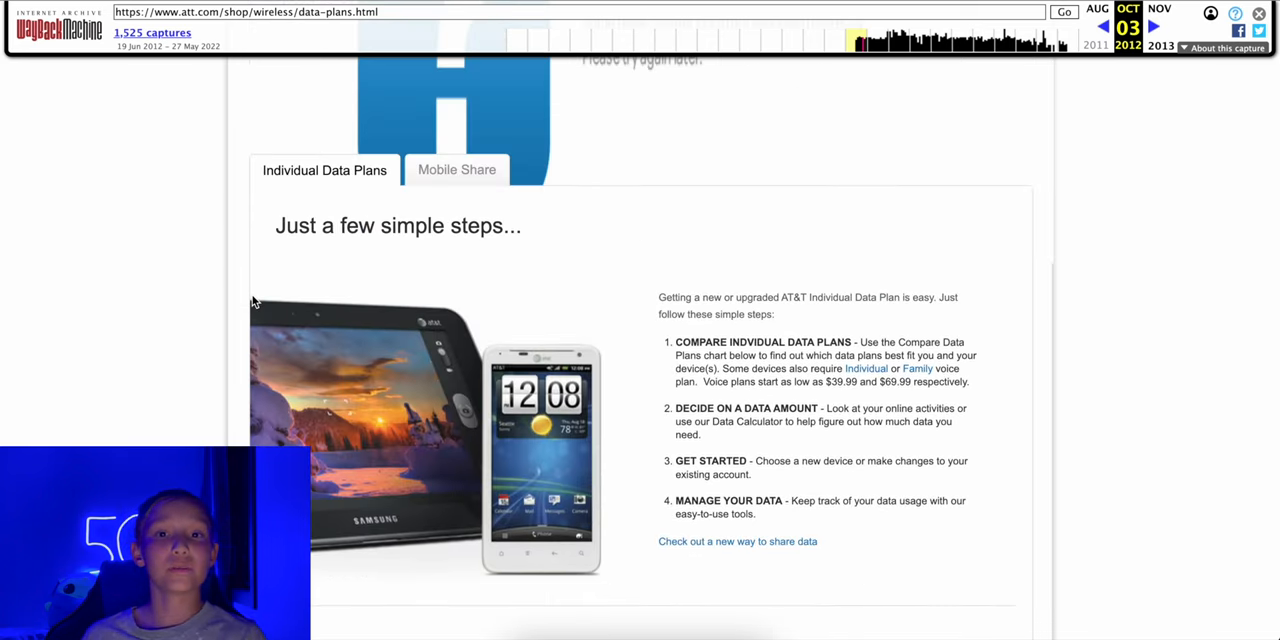
Step: Scroll through the Compare Plans table and the Mobile Share Step 1 and Step 2 pricing tables
{"action": "scroll", "scroll_direction": "down", "scroll_amount": 3}
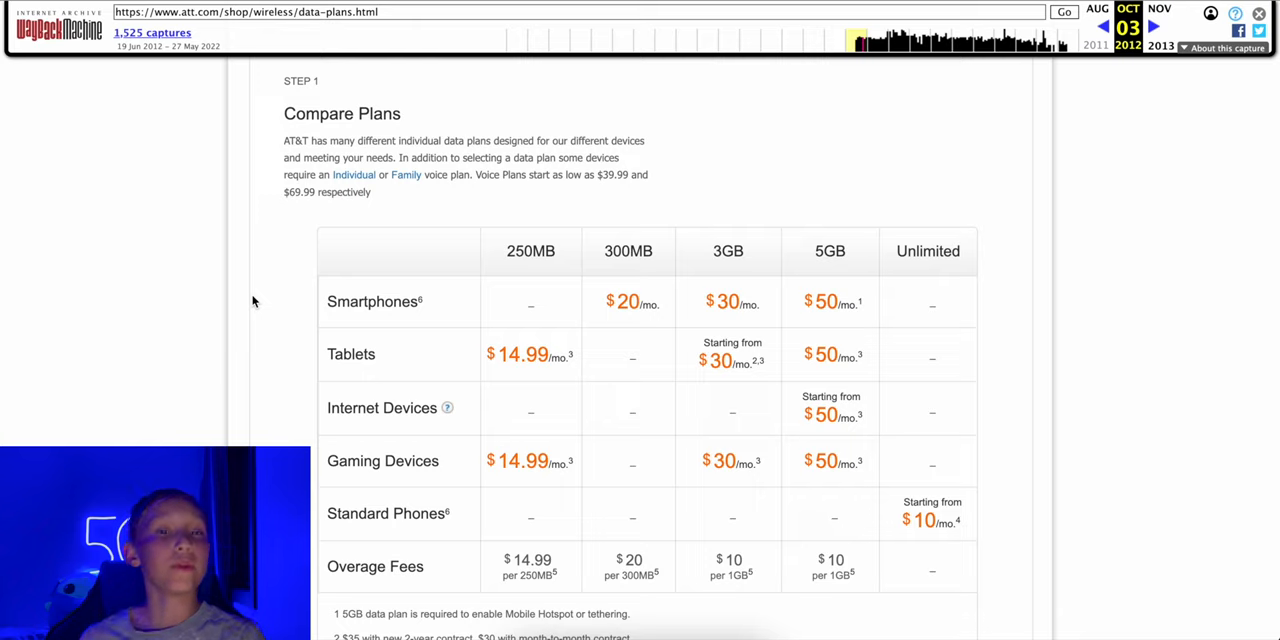
{"action": "mouse_move", "coordinate": [560, 200]}
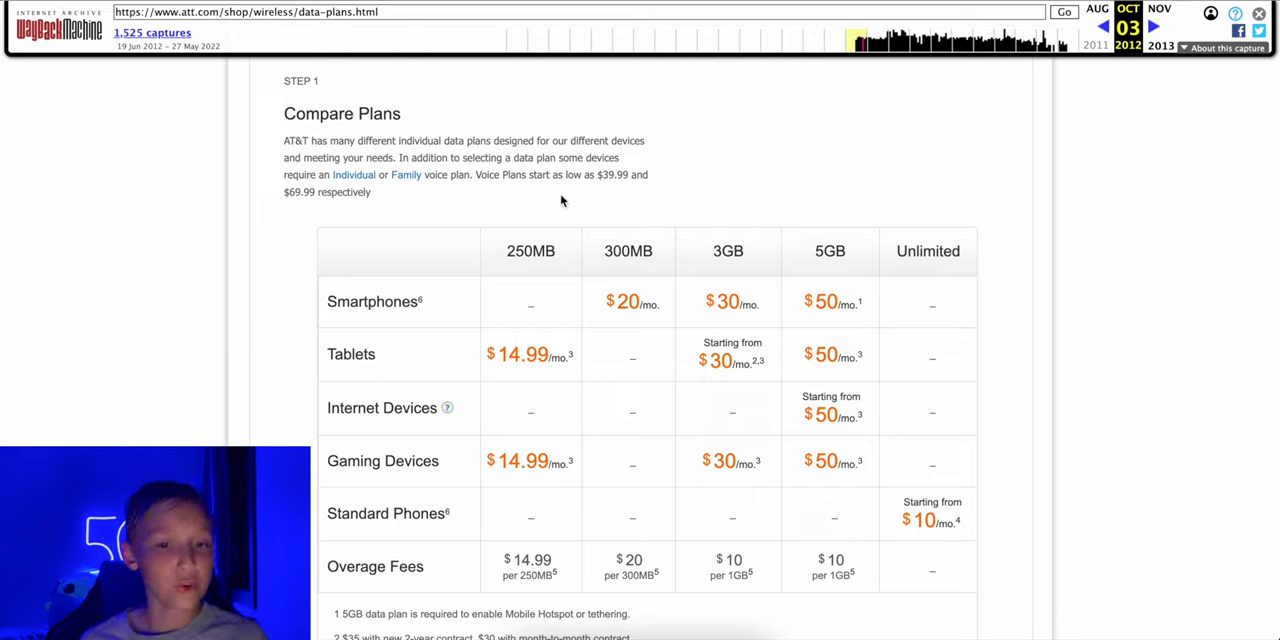
{"action": "mouse_move", "coordinate": [876, 176]}
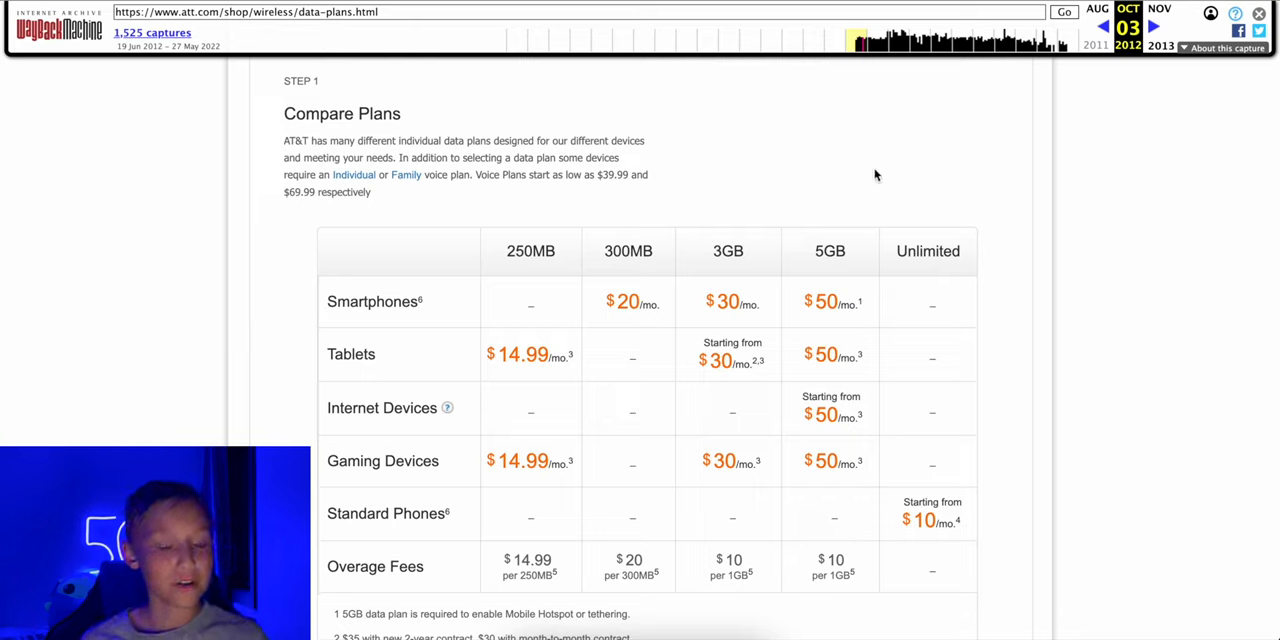
{"action": "mouse_move", "coordinate": [624, 300]}
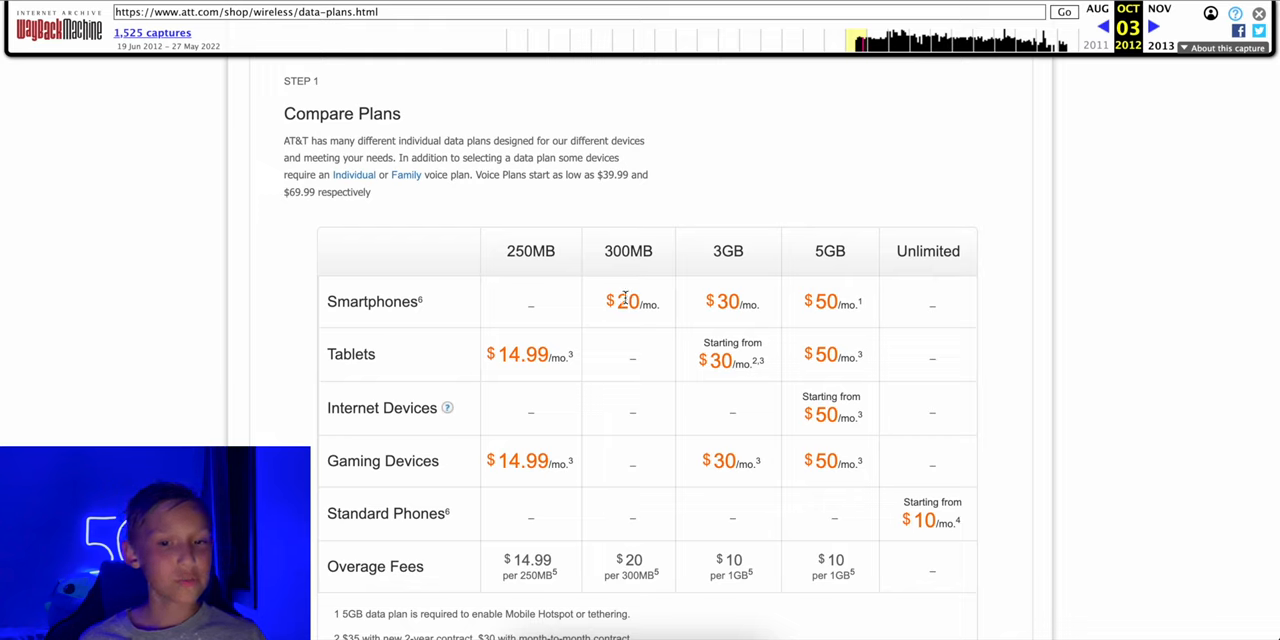
{"action": "mouse_move", "coordinate": [718, 292]}
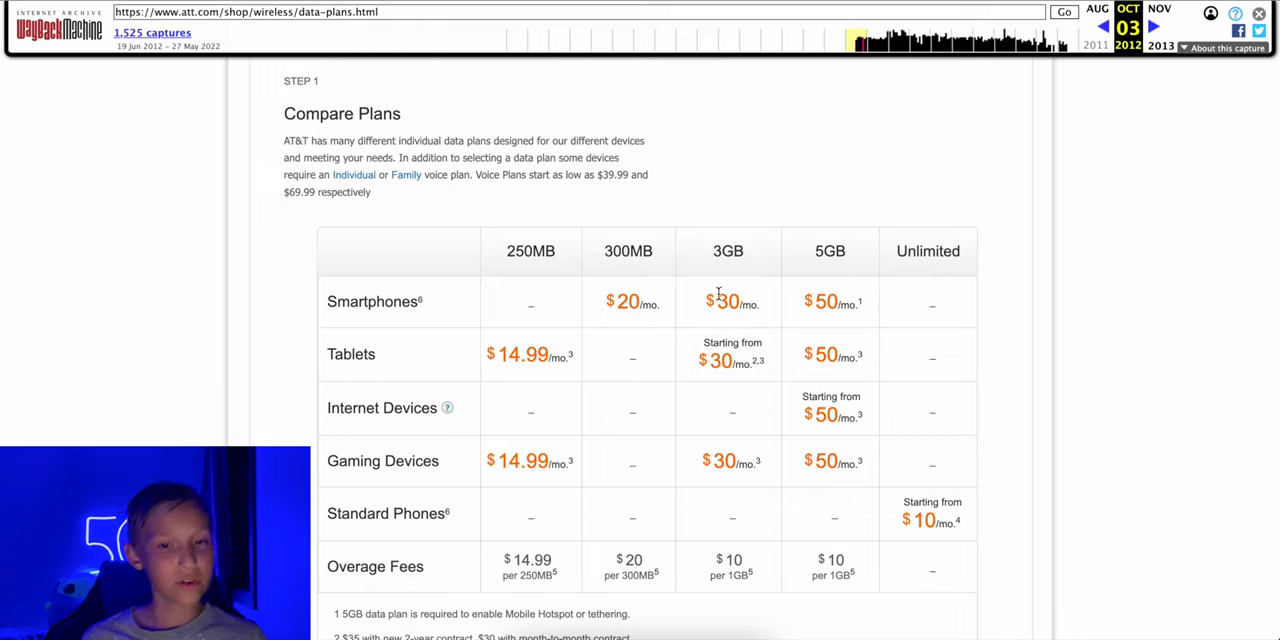
{"action": "mouse_move", "coordinate": [826, 294]}
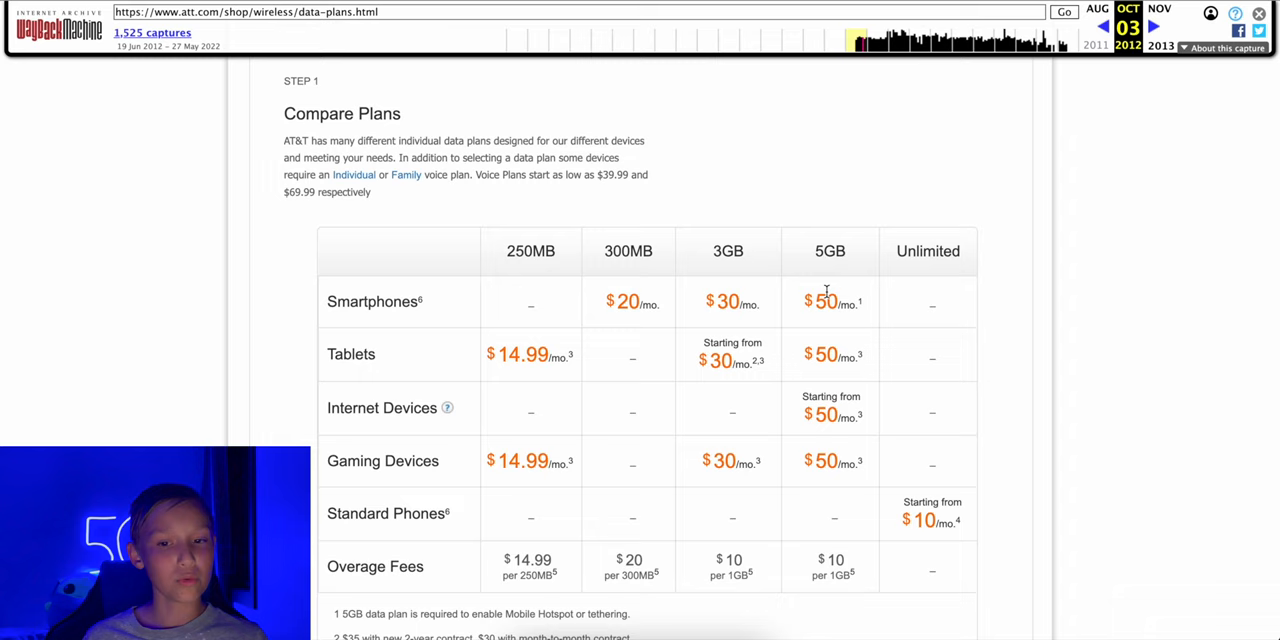
{"action": "scroll", "scroll_direction": "down", "scroll_amount": 3}
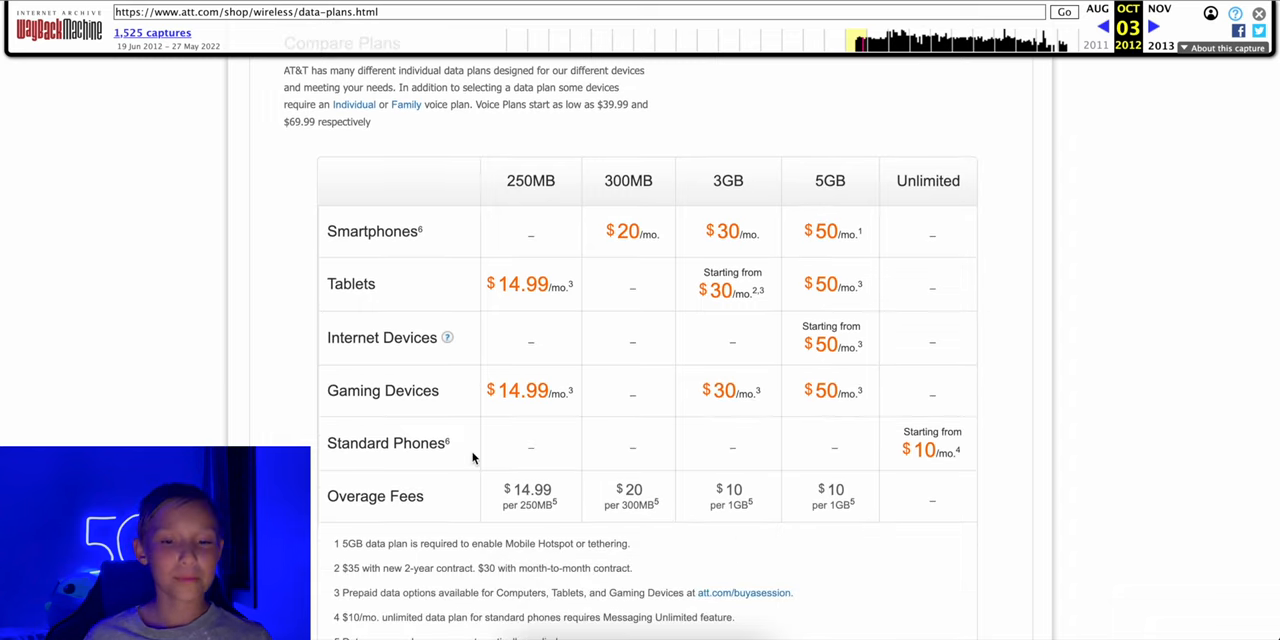
{"action": "mouse_move", "coordinate": [796, 412]}
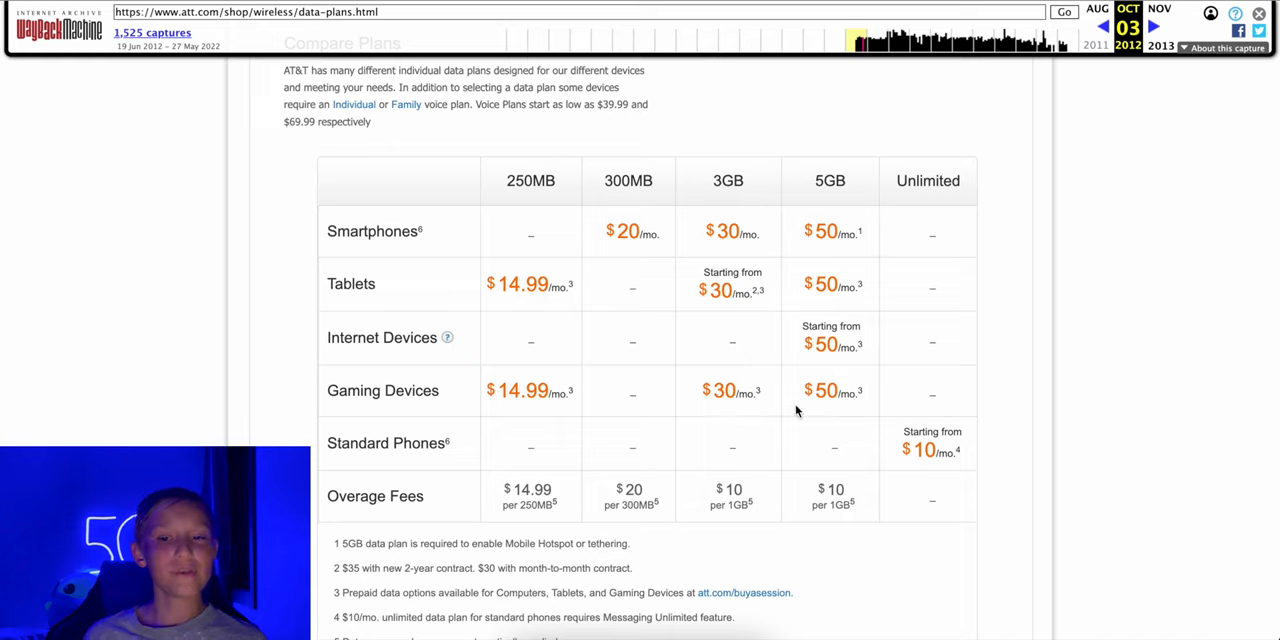
{"action": "mouse_move", "coordinate": [780, 478]}
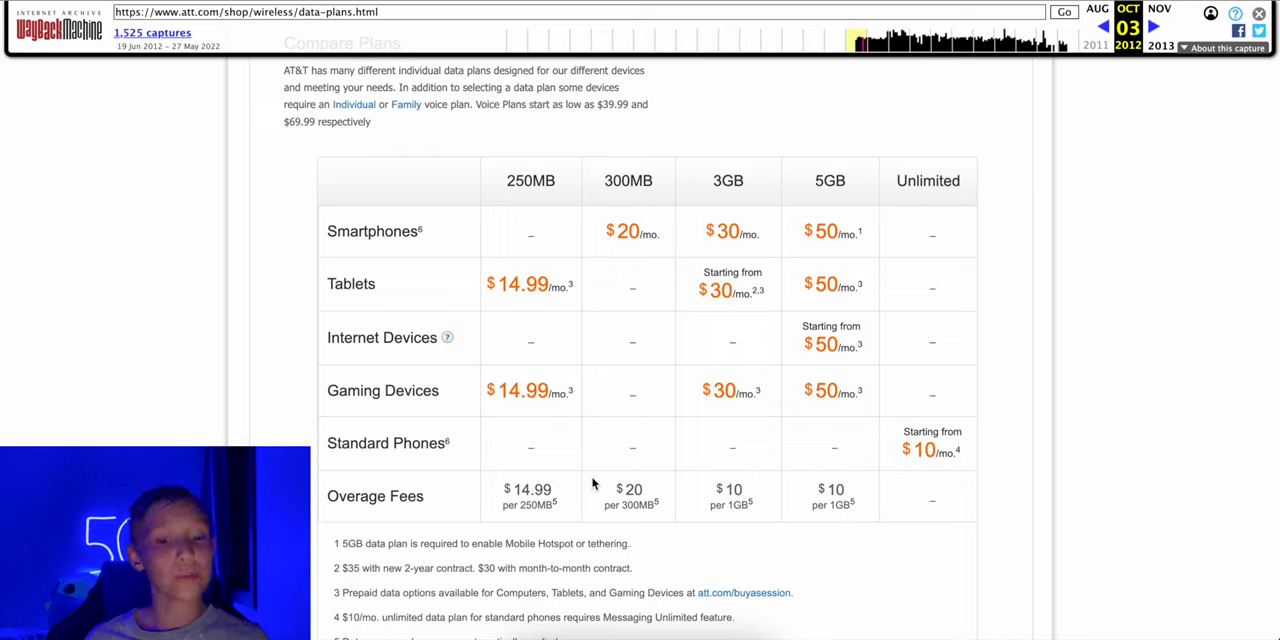
{"action": "mouse_move", "coordinate": [648, 516]}
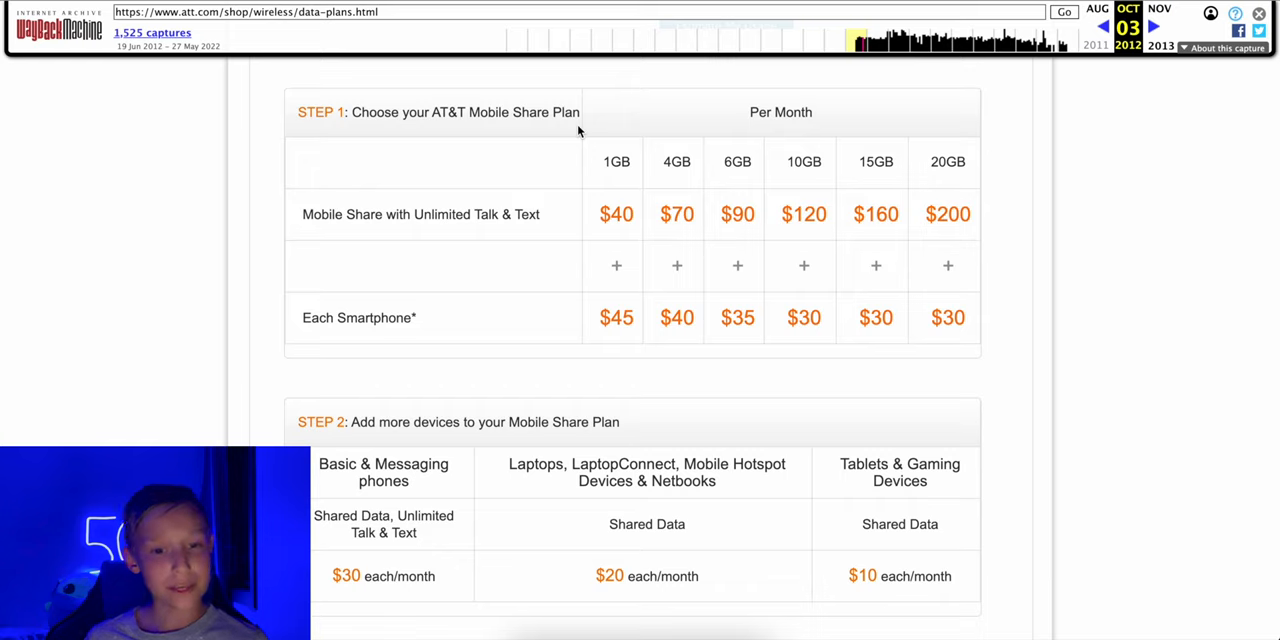
{"action": "mouse_move", "coordinate": [564, 288]}
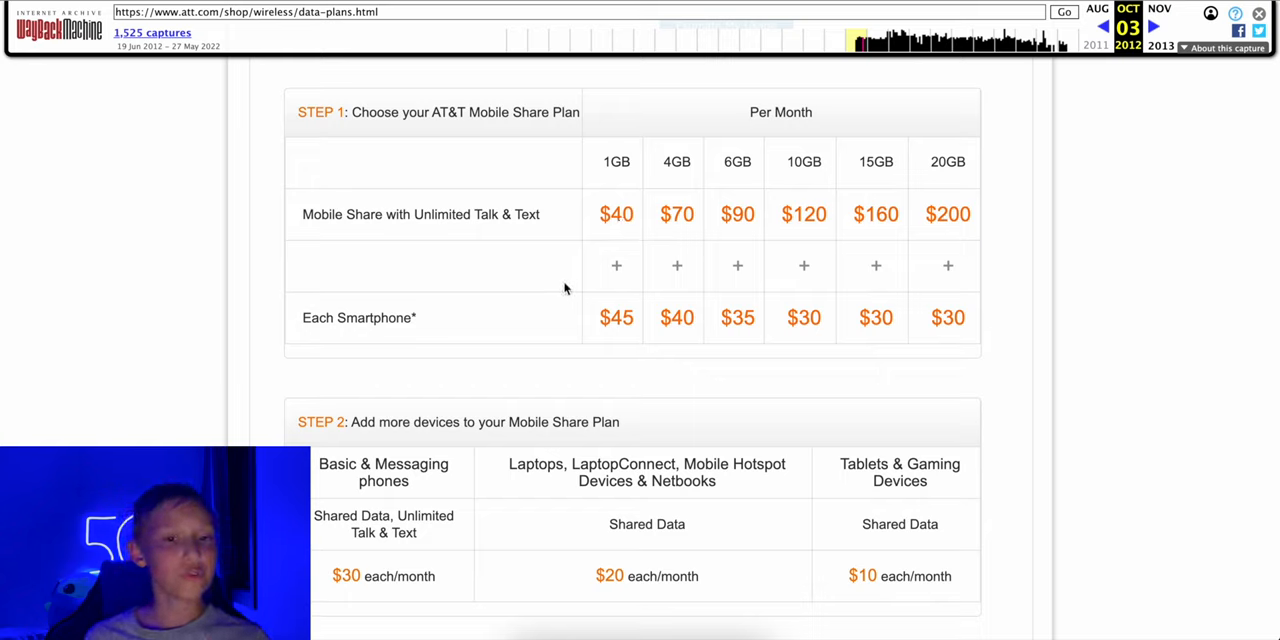
{"action": "mouse_move", "coordinate": [608, 208]}
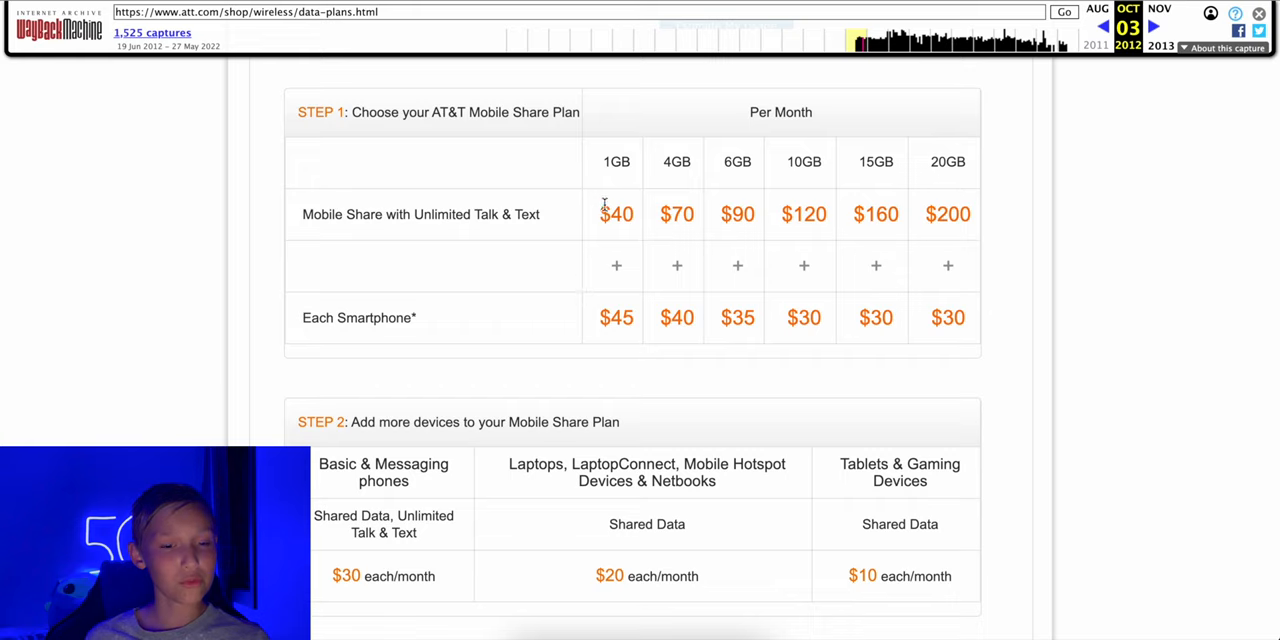
{"action": "mouse_move", "coordinate": [584, 344]}
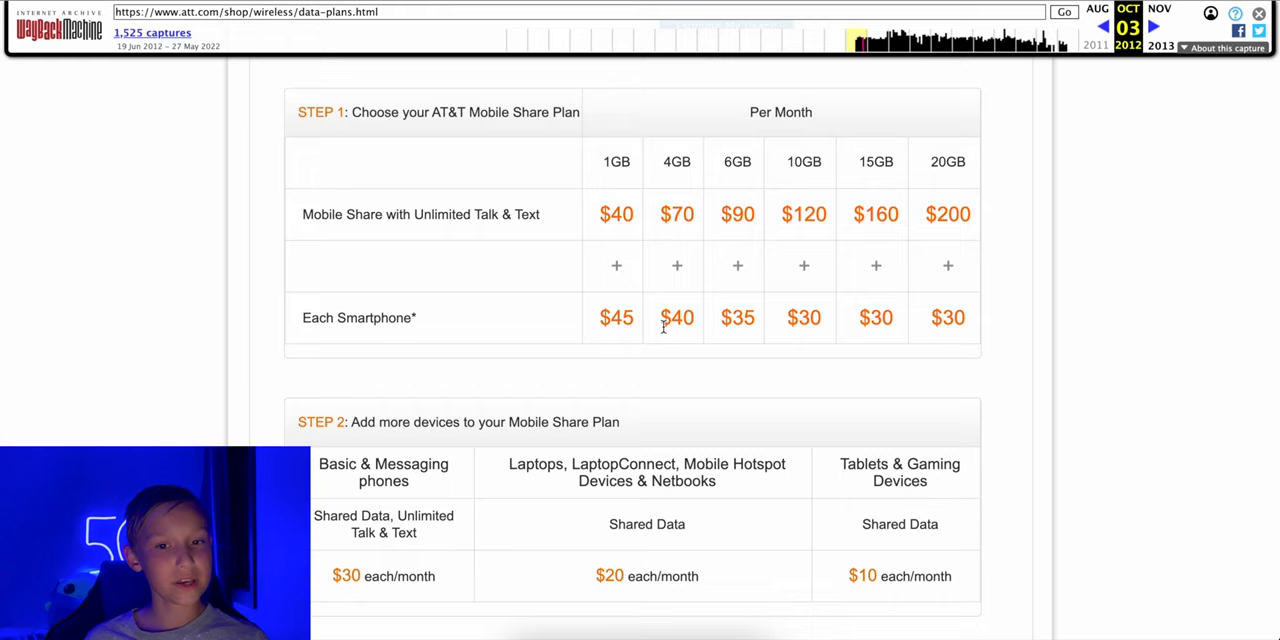
{"action": "mouse_move", "coordinate": [742, 256]}
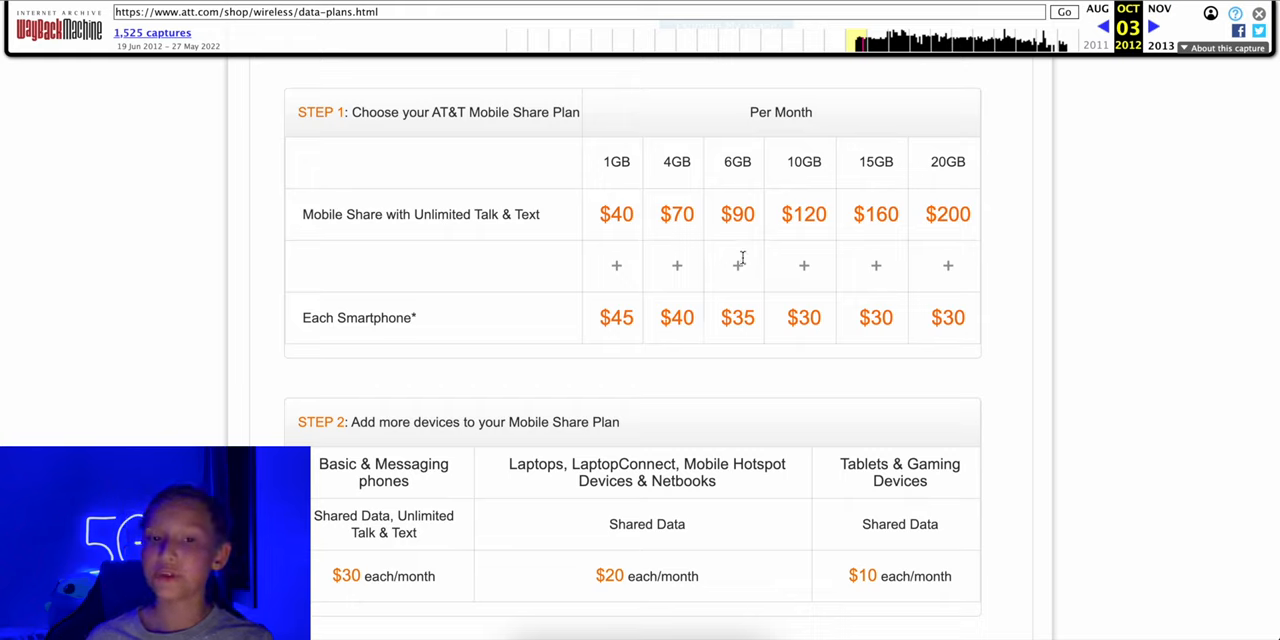
{"action": "mouse_move", "coordinate": [744, 252]}
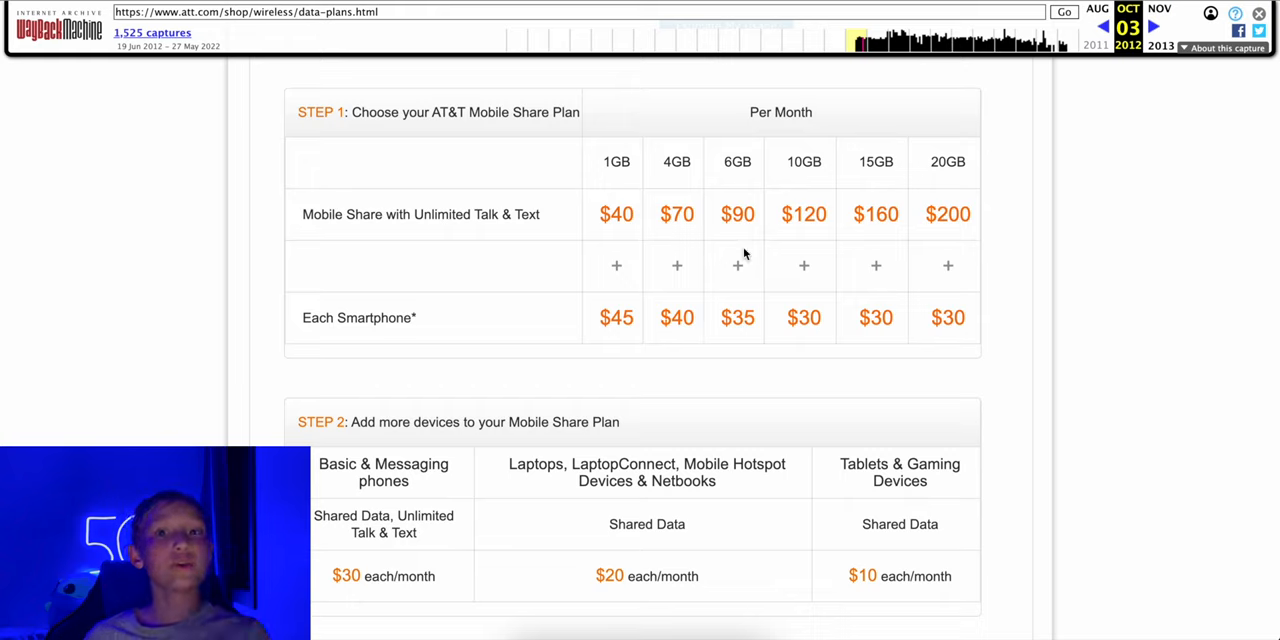
{"action": "mouse_move", "coordinate": [928, 172]}
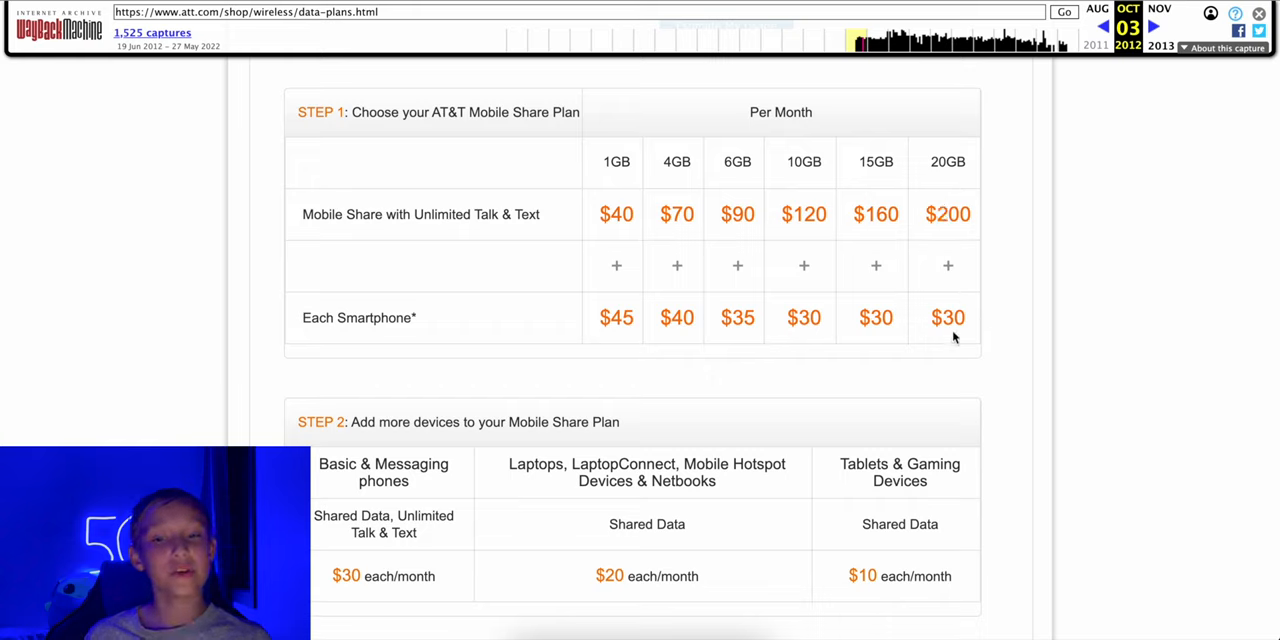
{"action": "mouse_move", "coordinate": [936, 344]}
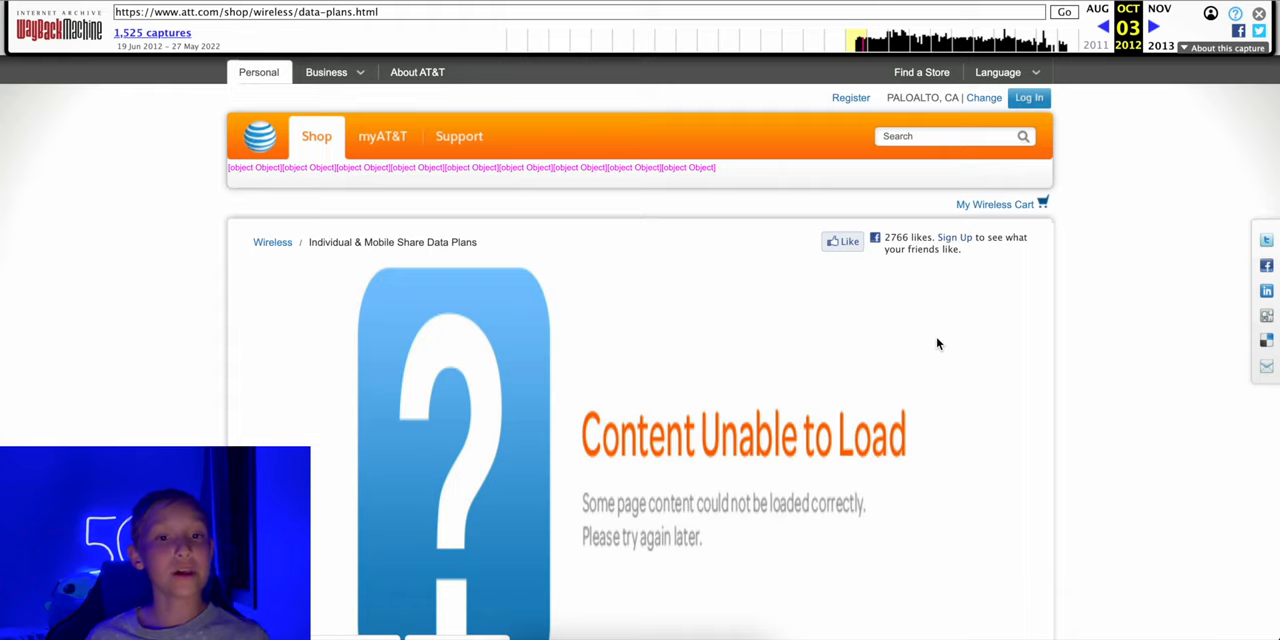
{"action": "mouse_move", "coordinate": [32, 390]}
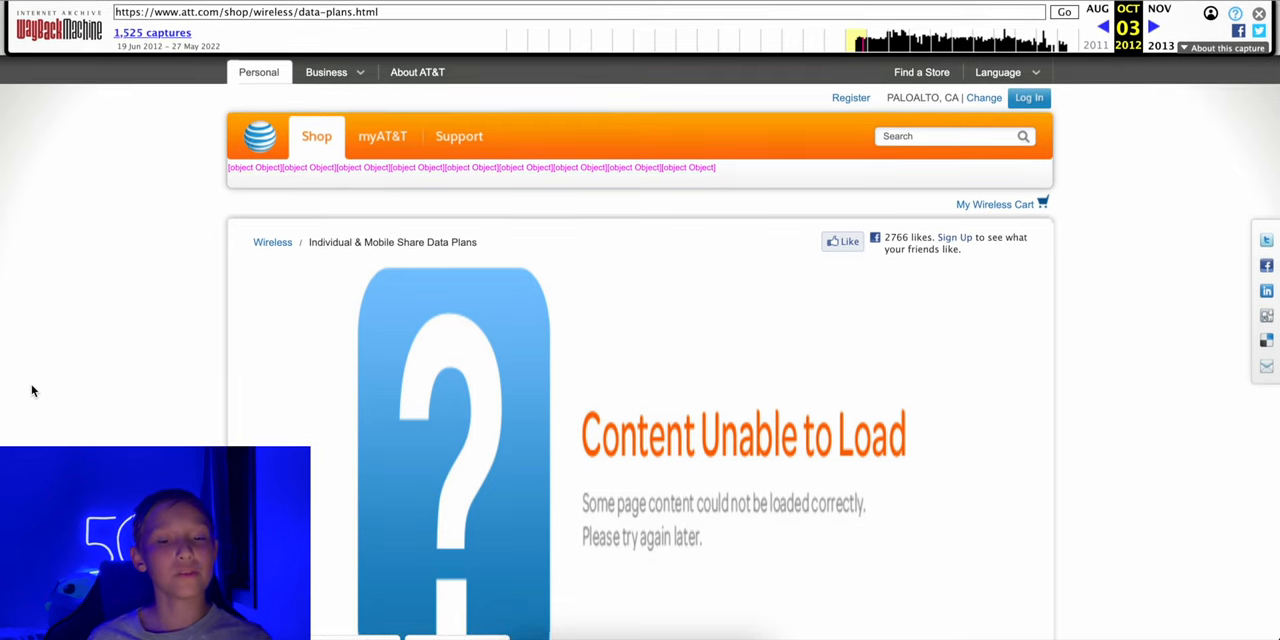
Step: Scroll down to the Mobile Share tab's 'Ready. Set. Share.' content
{"action": "scroll", "scroll_direction": "down", "scroll_amount": 3}
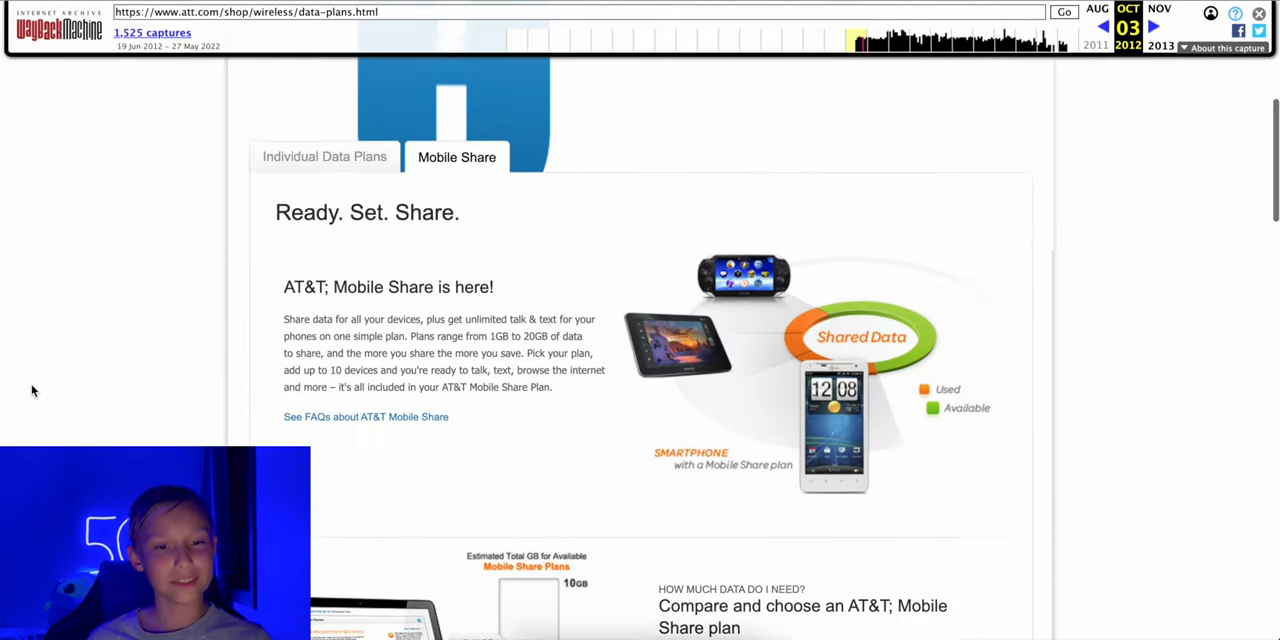
{"action": "scroll", "scroll_direction": "down", "scroll_amount": 3}
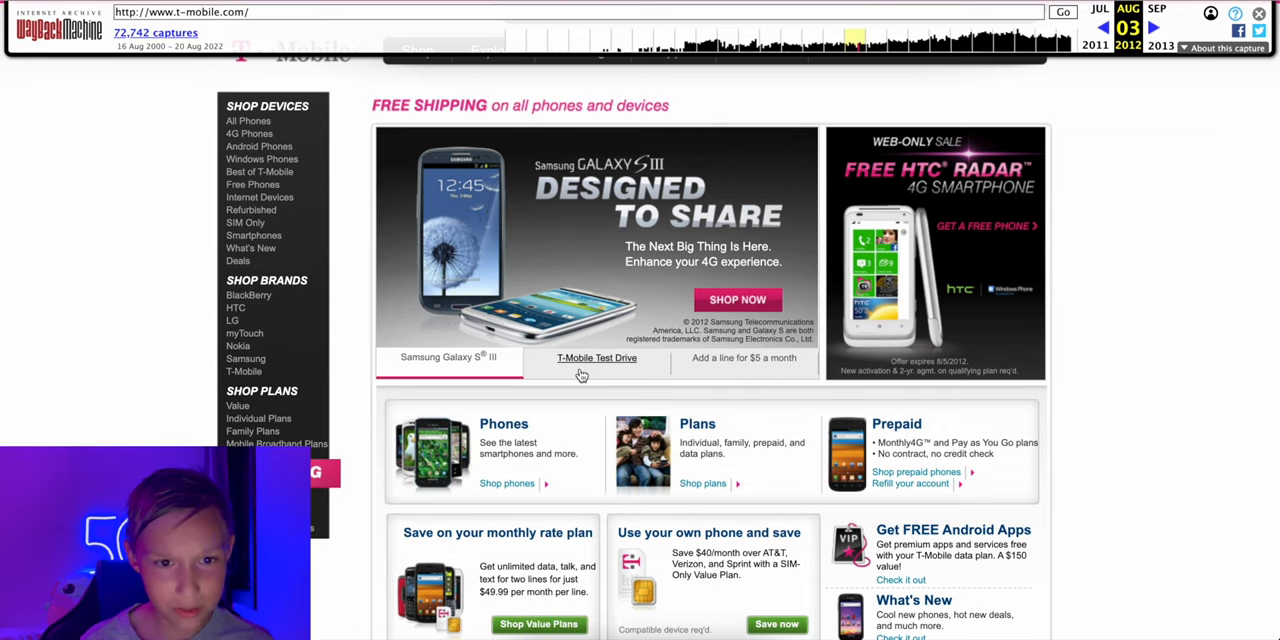
Step: Show the T-Mobile Test Drive 'Time to Set the Record Straight' 4G promotion in the homepage banner
{"action": "left_click", "coordinate": [596, 358]}
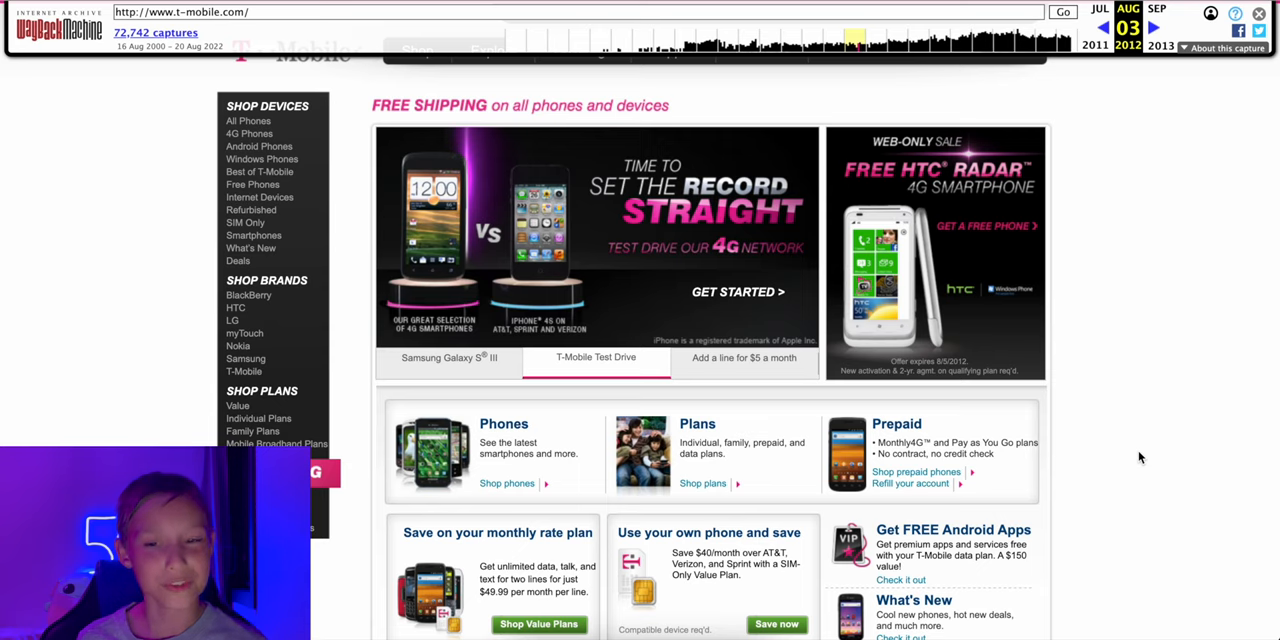
{"action": "mouse_move", "coordinate": [1100, 400]}
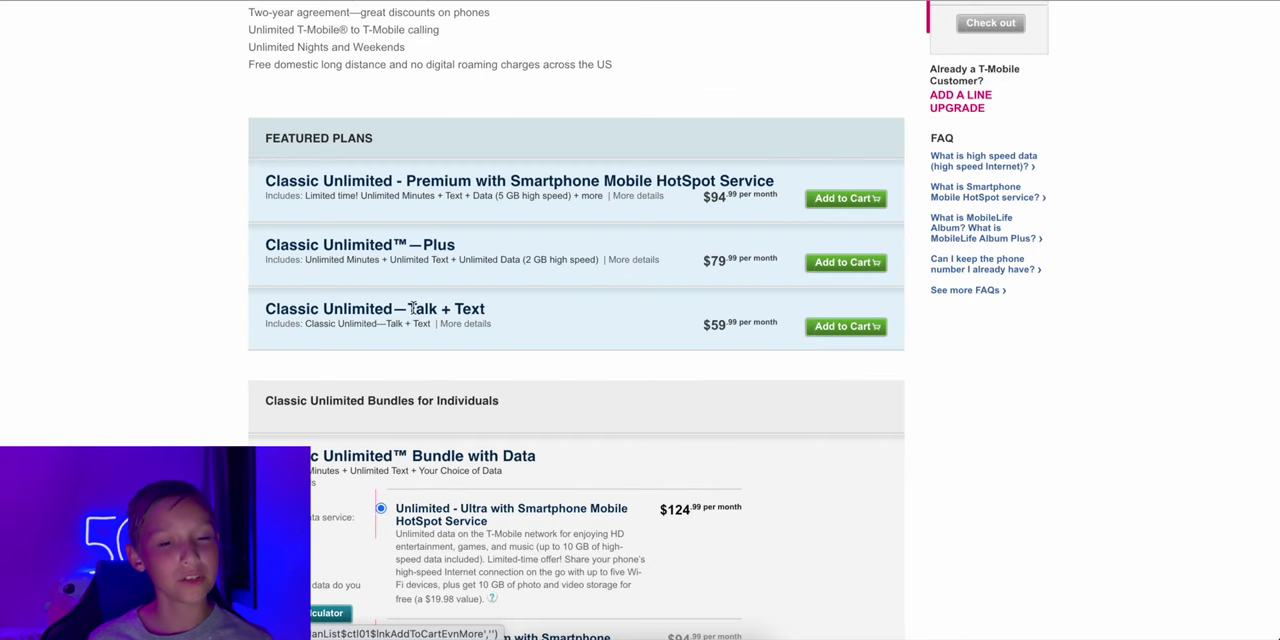
{"action": "mouse_move", "coordinate": [466, 324]}
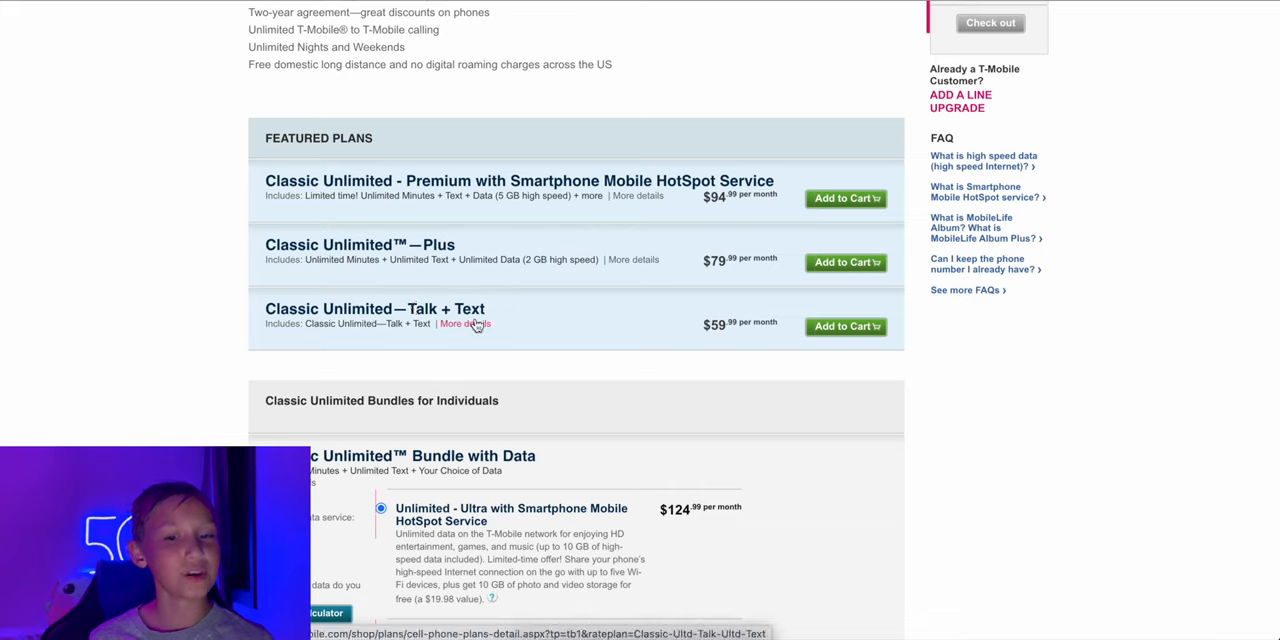
{"action": "mouse_move", "coordinate": [508, 324]}
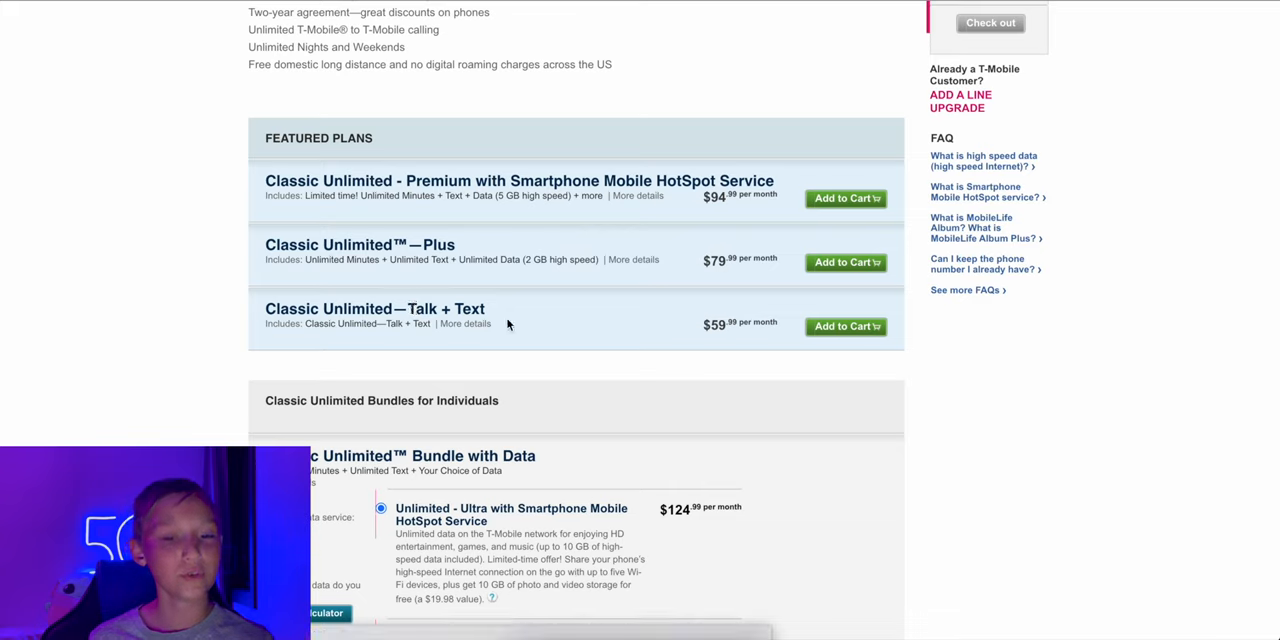
{"action": "mouse_move", "coordinate": [704, 328]}
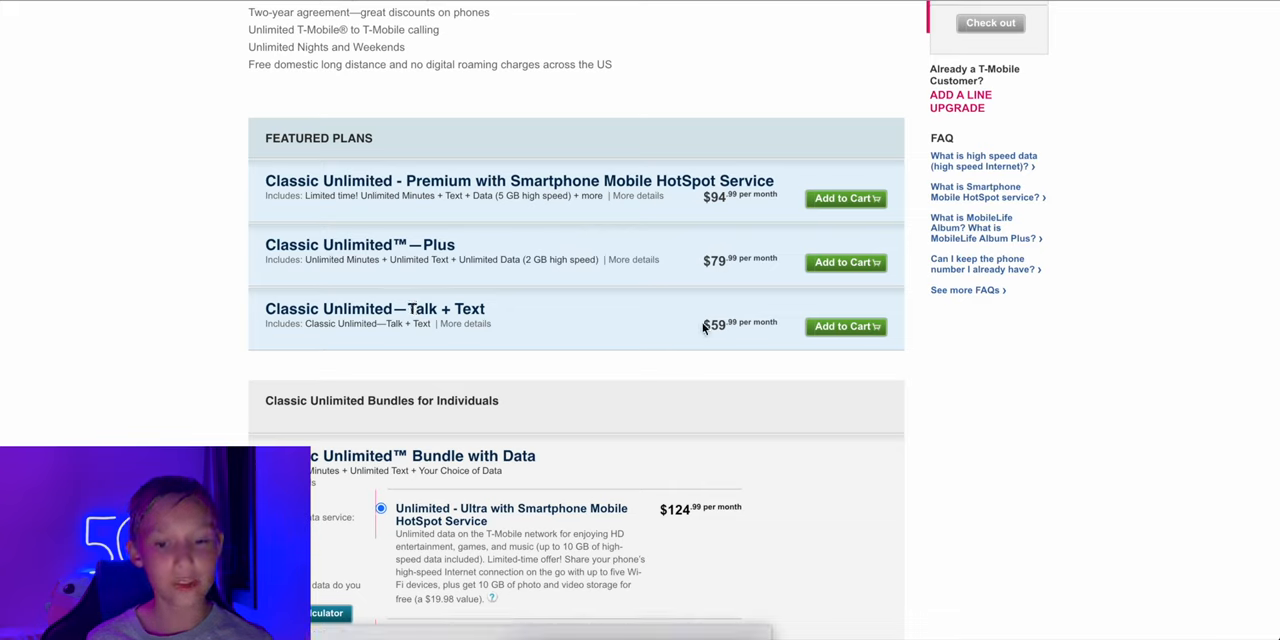
{"action": "mouse_move", "coordinate": [658, 320]}
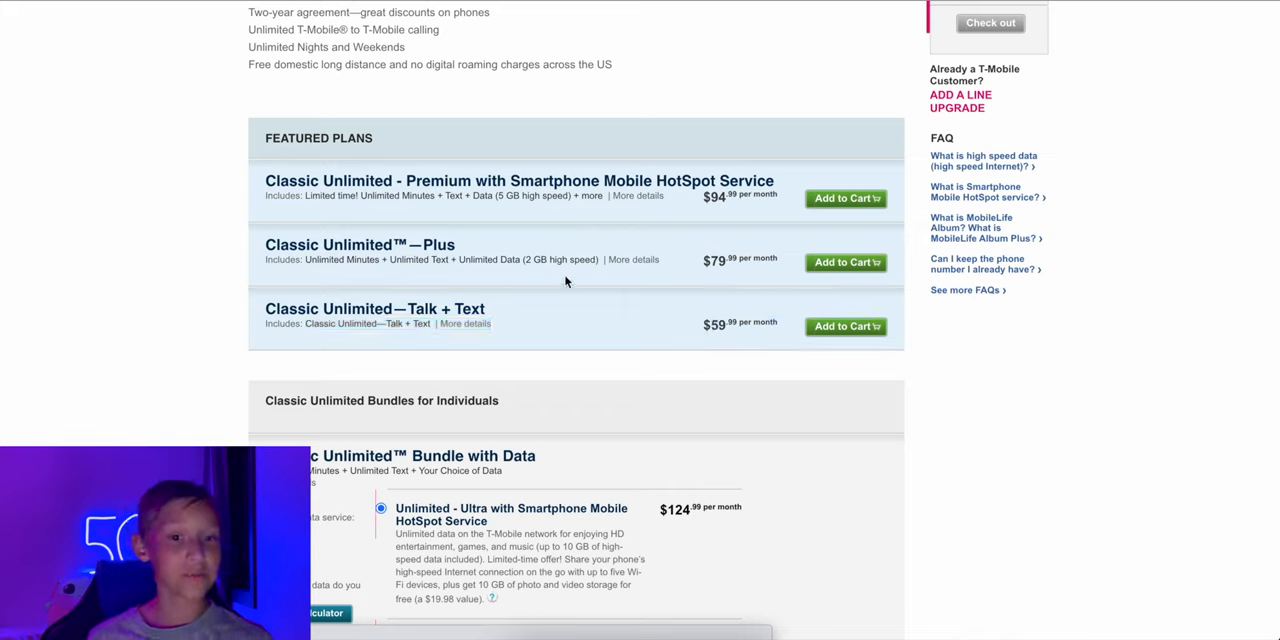
{"action": "mouse_move", "coordinate": [704, 246]}
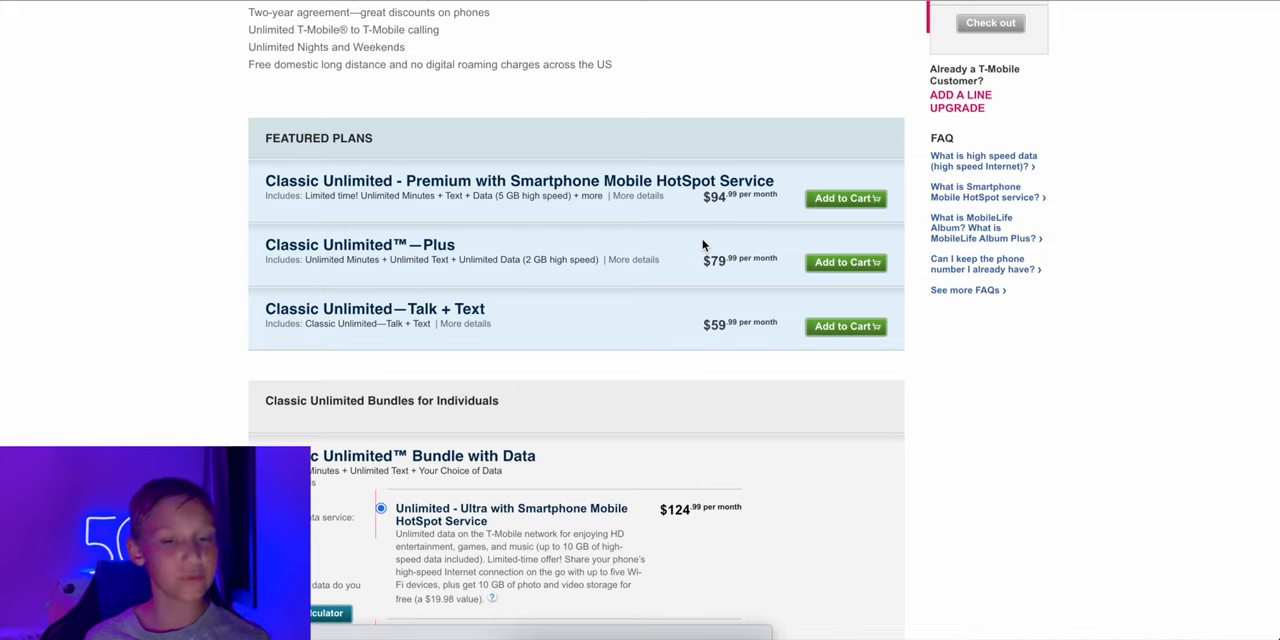
{"action": "mouse_move", "coordinate": [556, 232]}
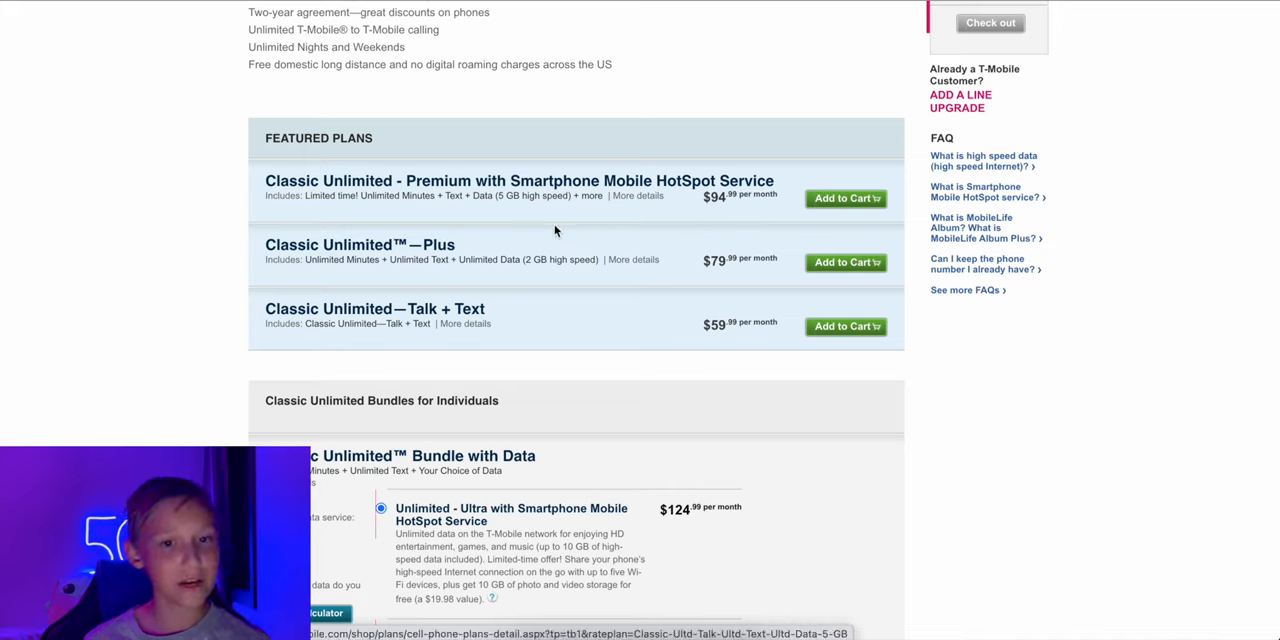
{"action": "mouse_move", "coordinate": [640, 208]}
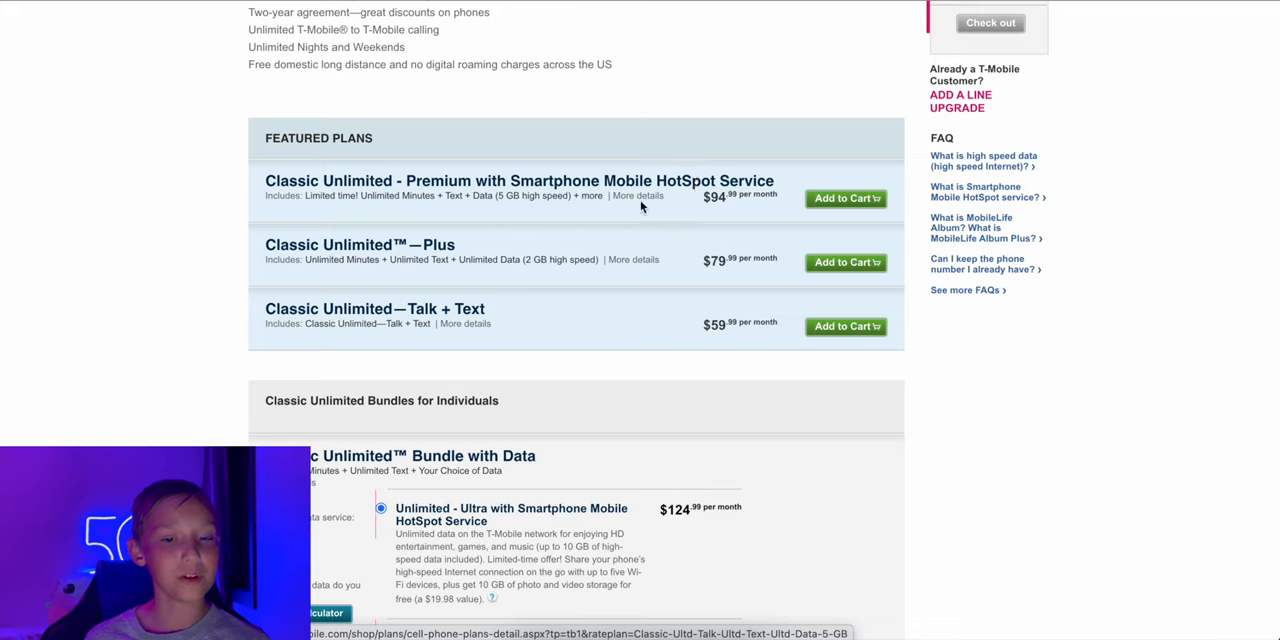
{"action": "mouse_move", "coordinate": [504, 160]}
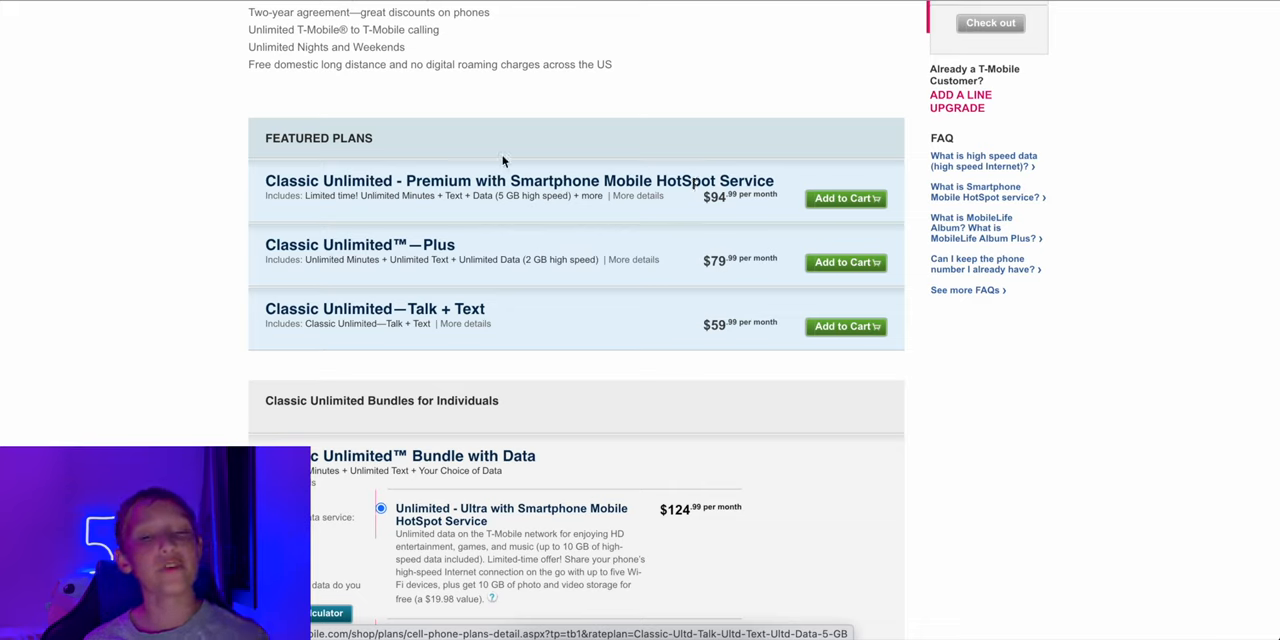
Step: Set the Classic 500 Minute Bundle with Data to Simple, then Unlimited - Plus, totalling $69.99 per month
{"action": "scroll", "scroll_direction": "down", "scroll_amount": 3}
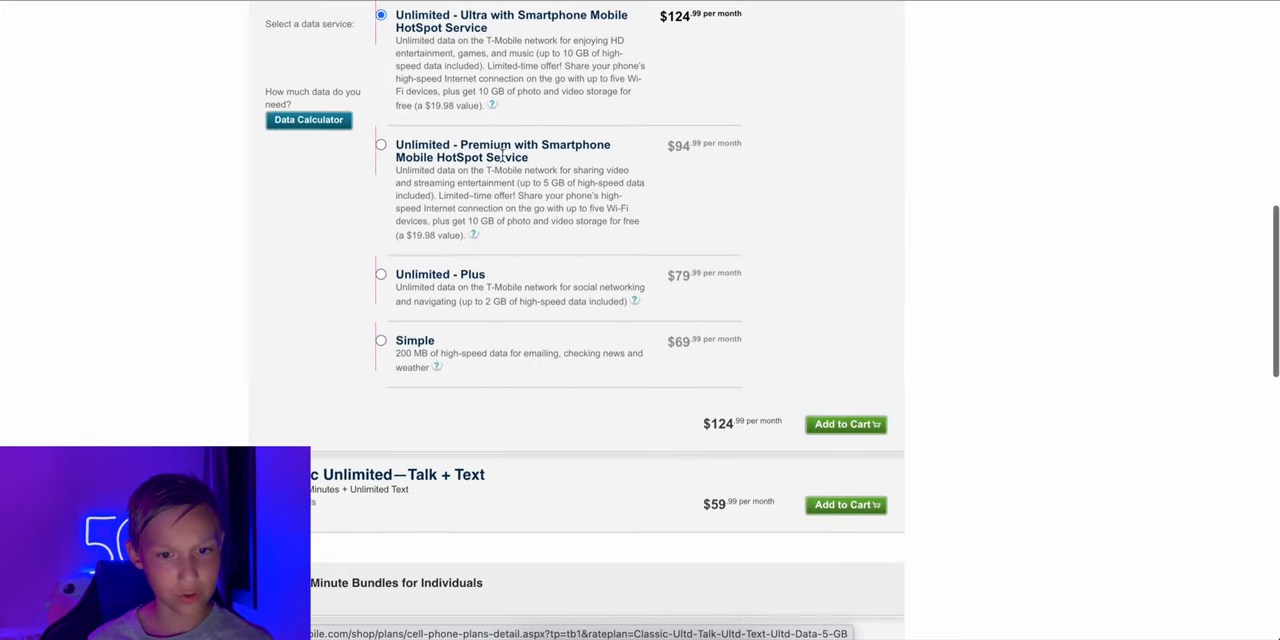
{"action": "scroll", "scroll_direction": "down", "scroll_amount": 3}
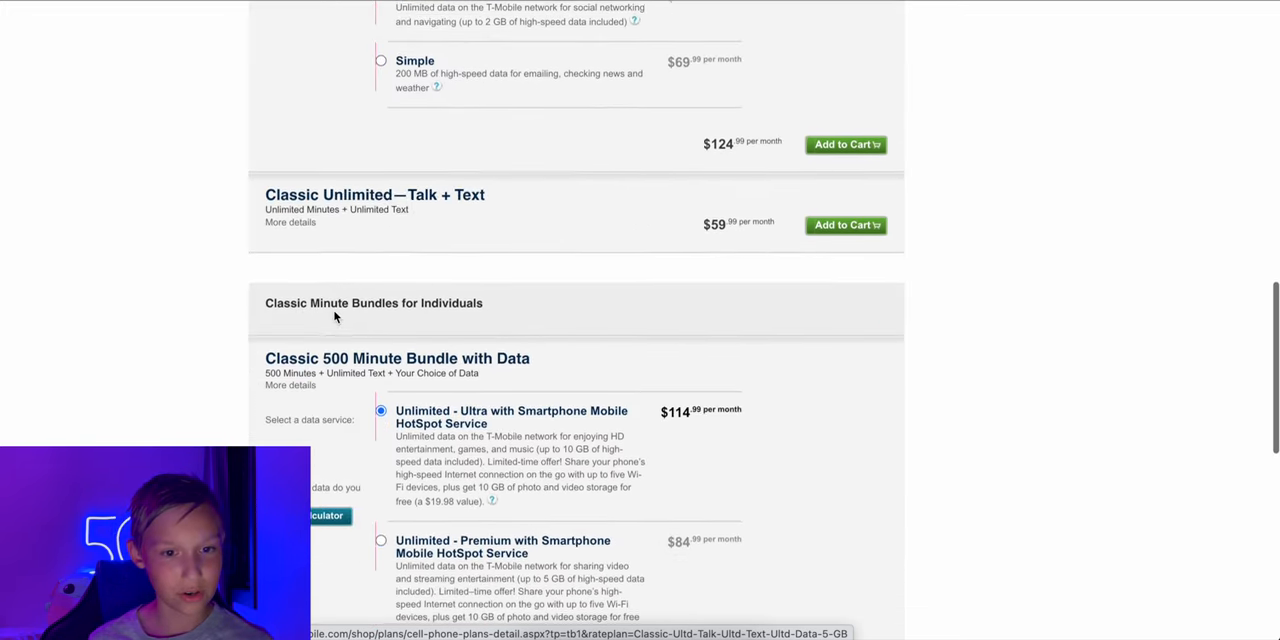
{"action": "scroll", "scroll_direction": "down", "scroll_amount": 3}
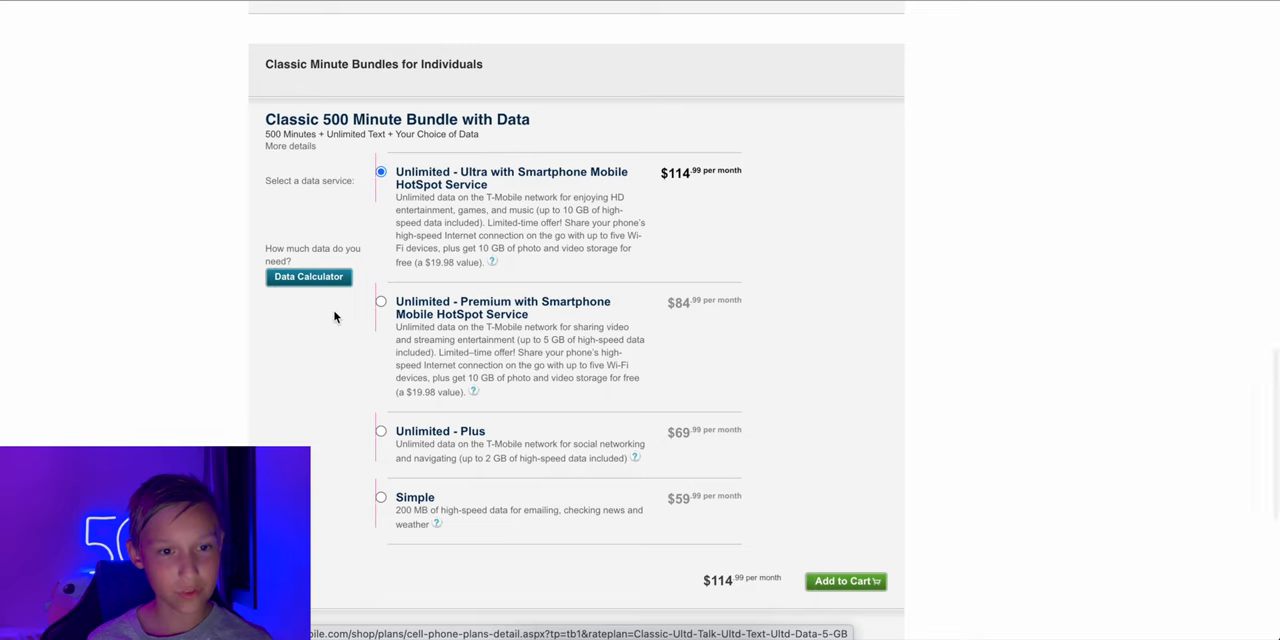
{"action": "mouse_move", "coordinate": [348, 118]}
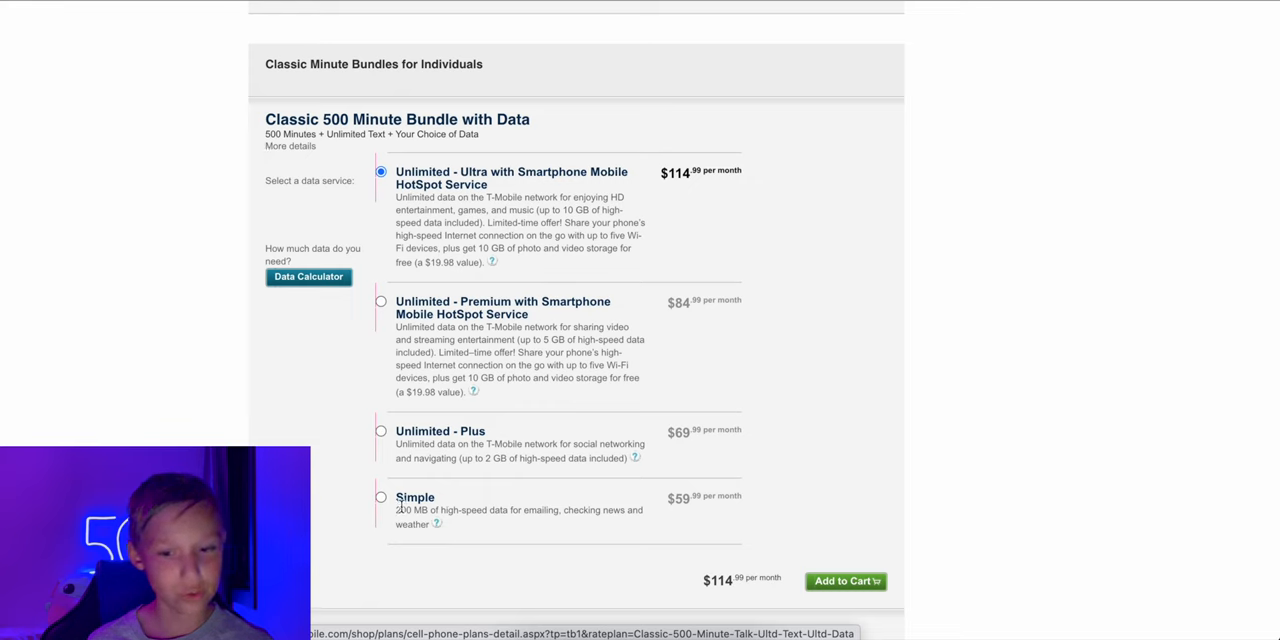
{"action": "left_click", "coordinate": [380, 496]}
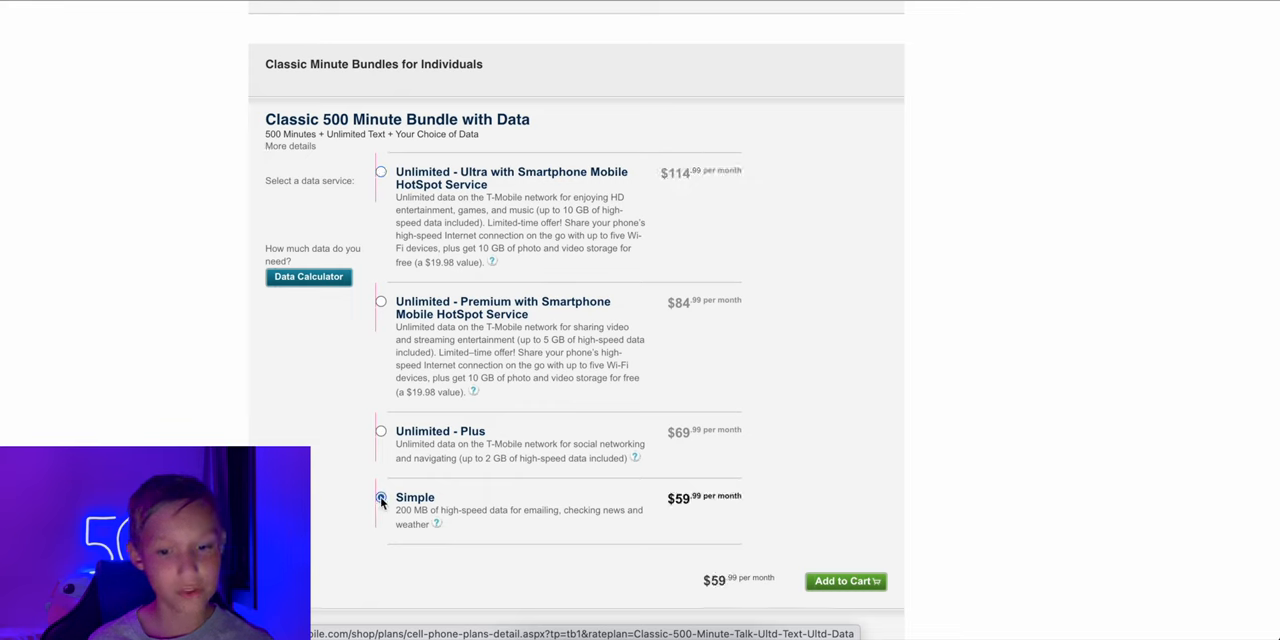
{"action": "left_click", "coordinate": [380, 432]}
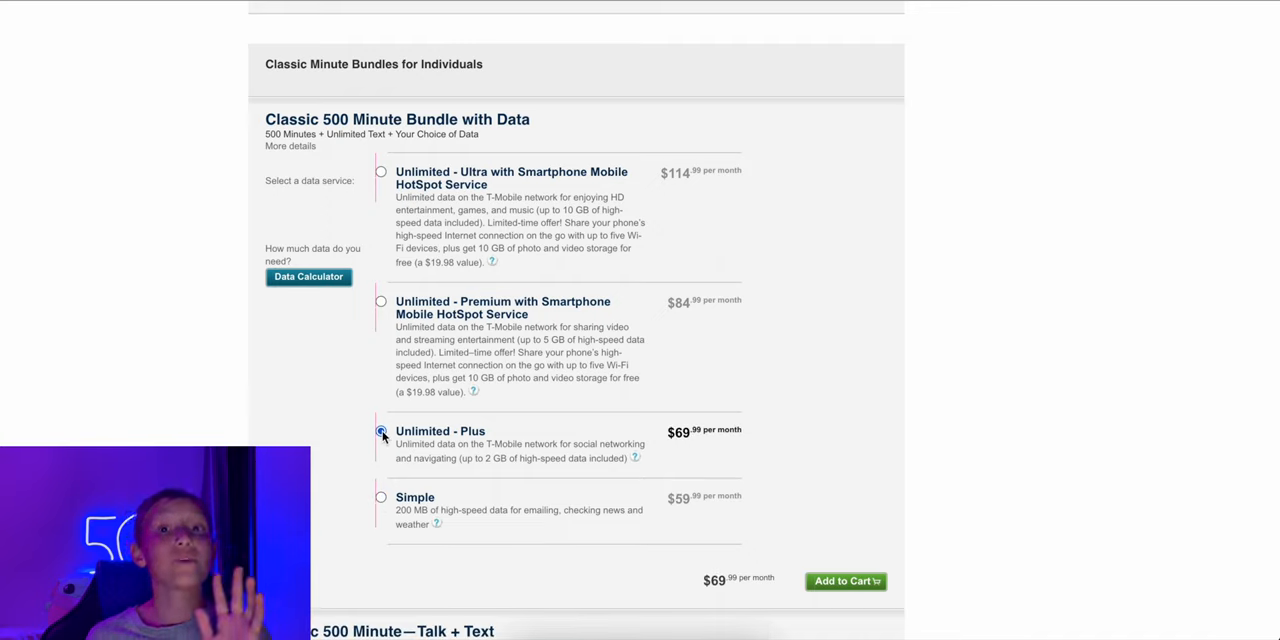
{"action": "left_click", "coordinate": [380, 432]}
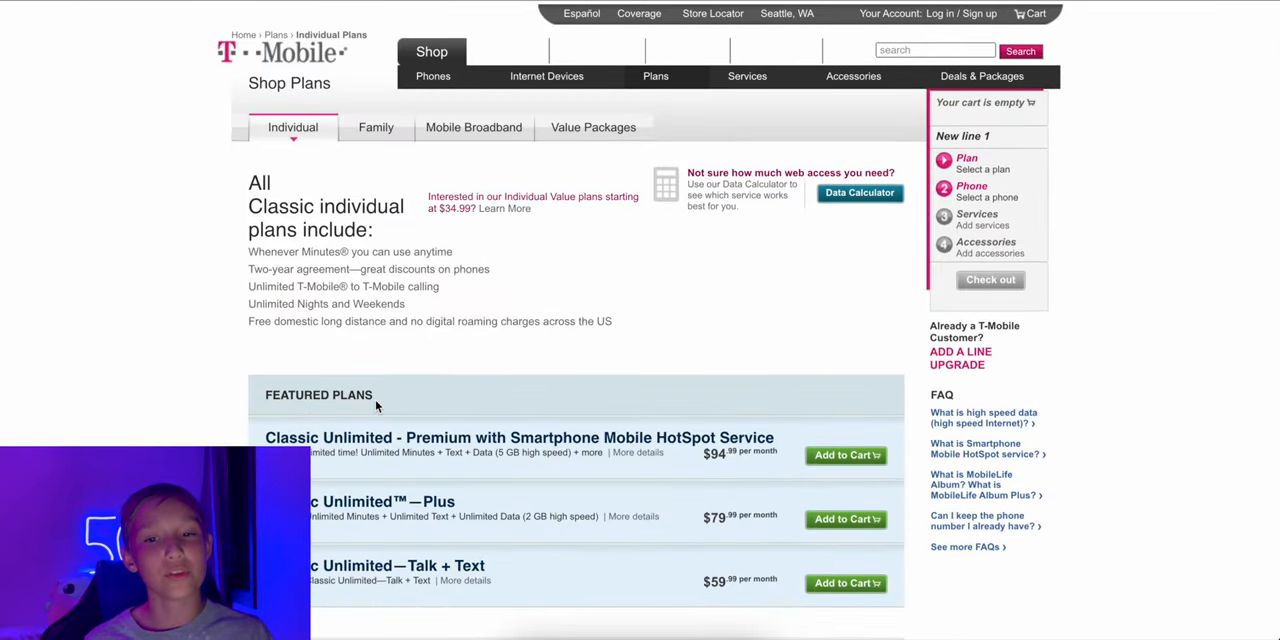
Step: Choose Unlimited - Ultra for the bundle and view the Classic Unlimited Bundle with Data at $124.99 monthly
{"action": "scroll", "scroll_direction": "down", "scroll_amount": 3}
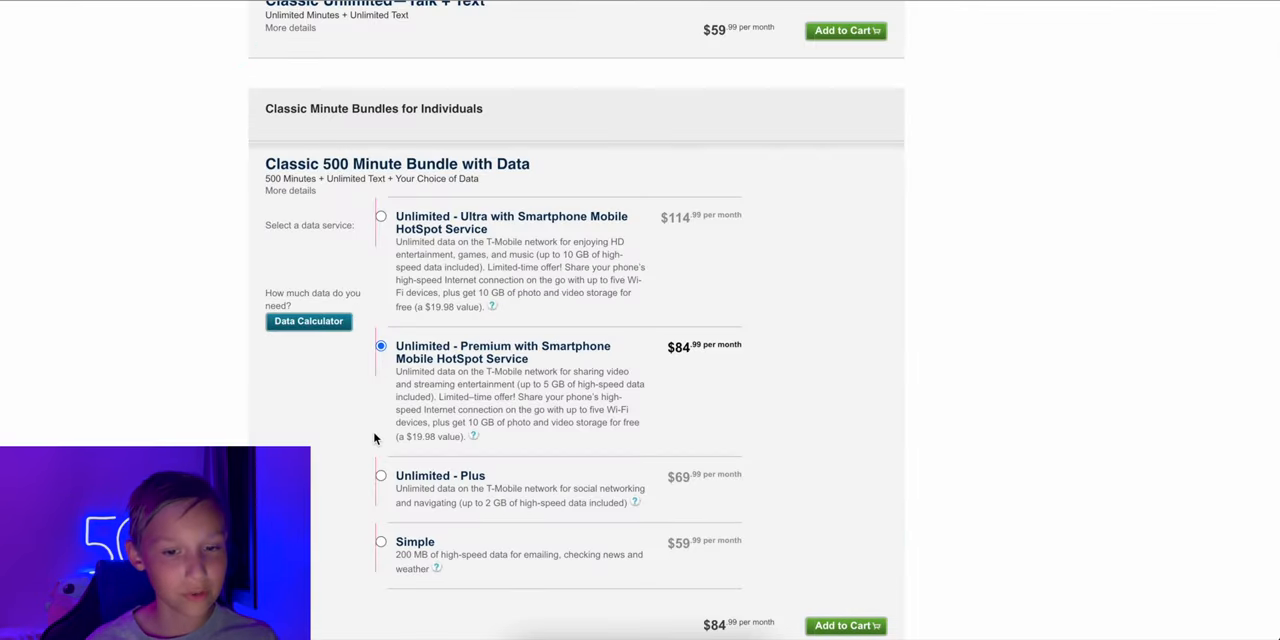
{"action": "mouse_move", "coordinate": [388, 224]}
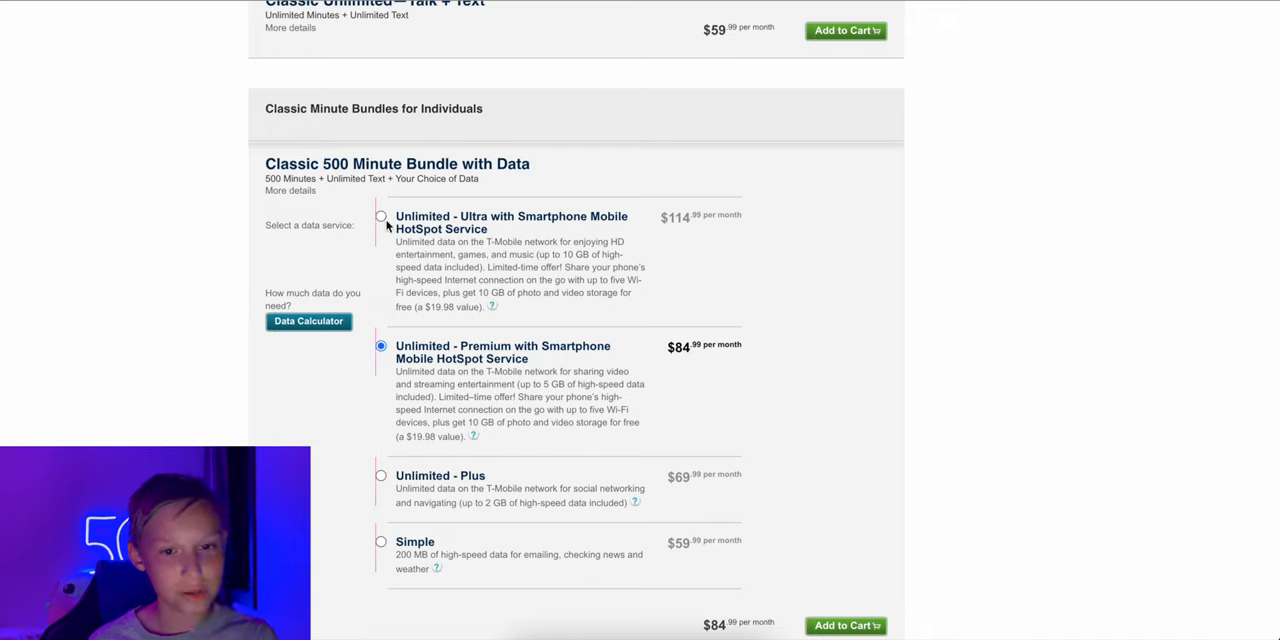
{"action": "left_click", "coordinate": [380, 216]}
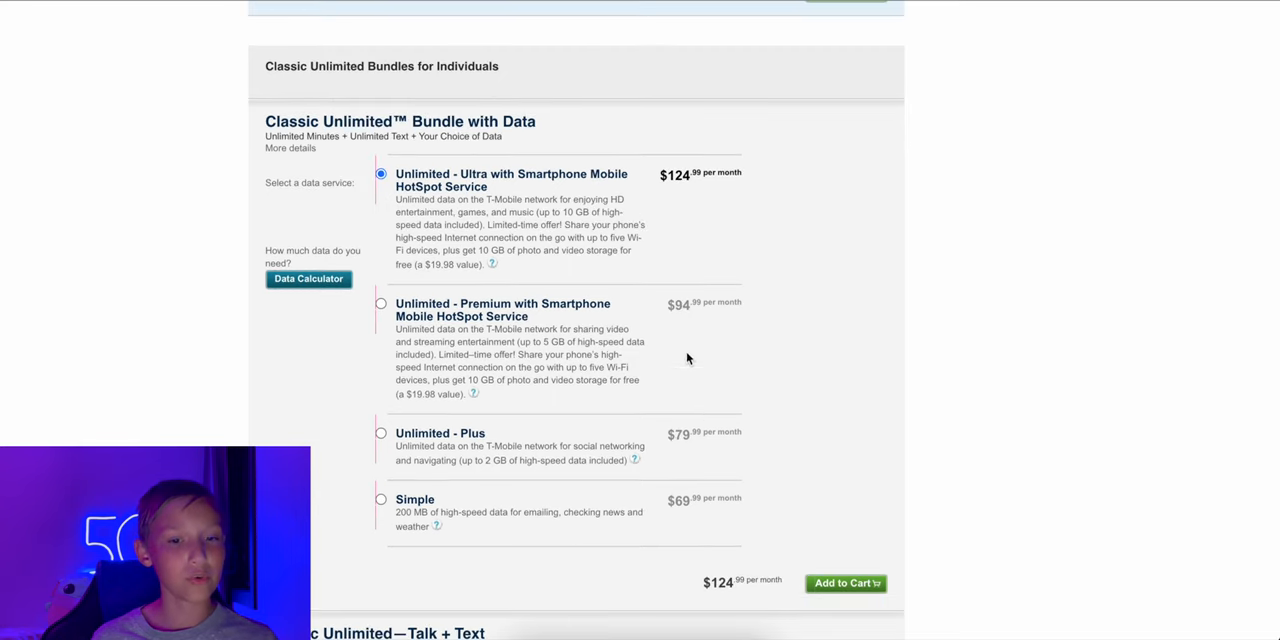
{"action": "mouse_move", "coordinate": [200, 204]}
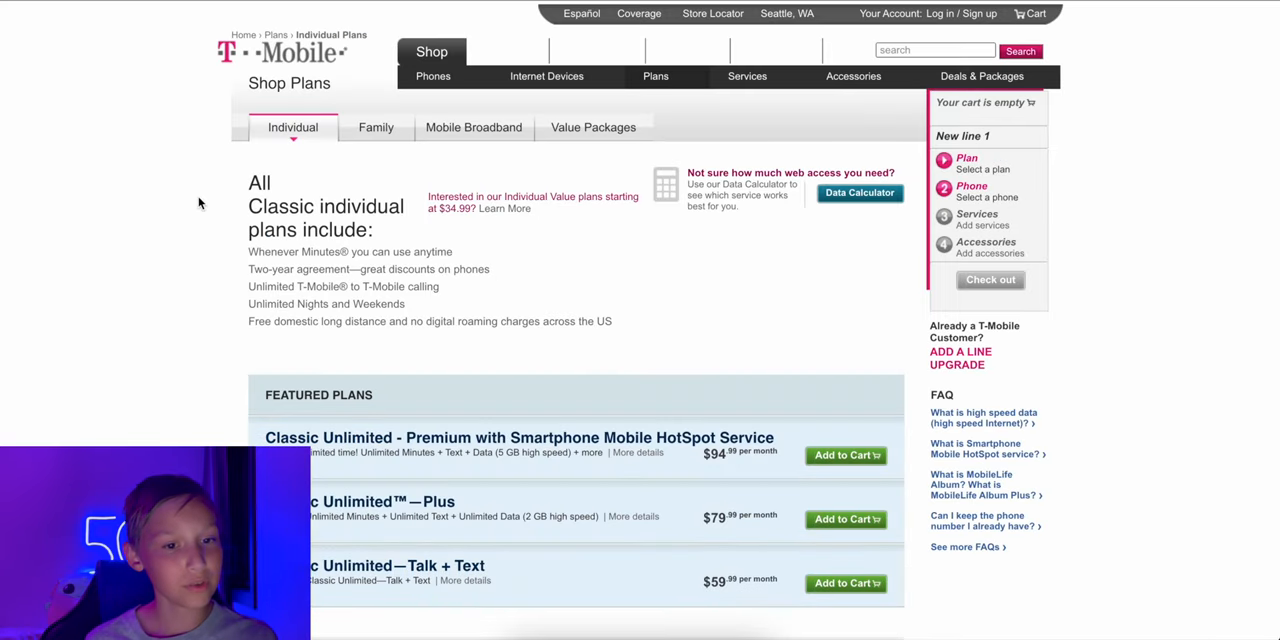
{"action": "scroll", "scroll_direction": "down", "scroll_amount": 3}
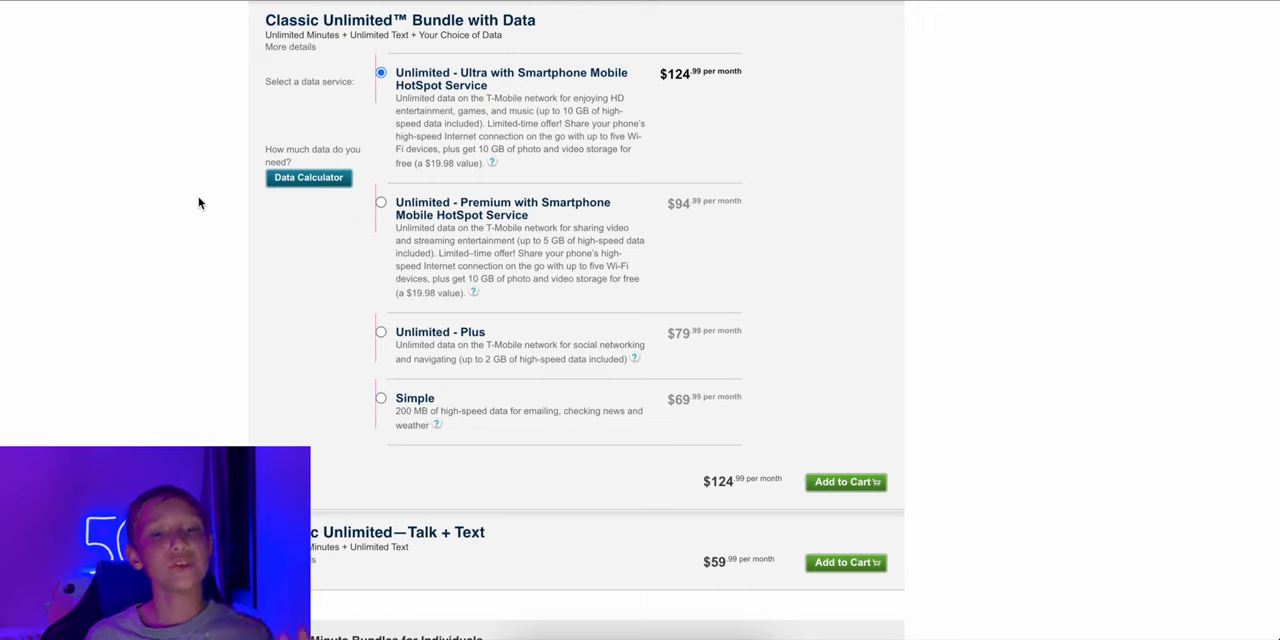
{"action": "mouse_move", "coordinate": [224, 324]}
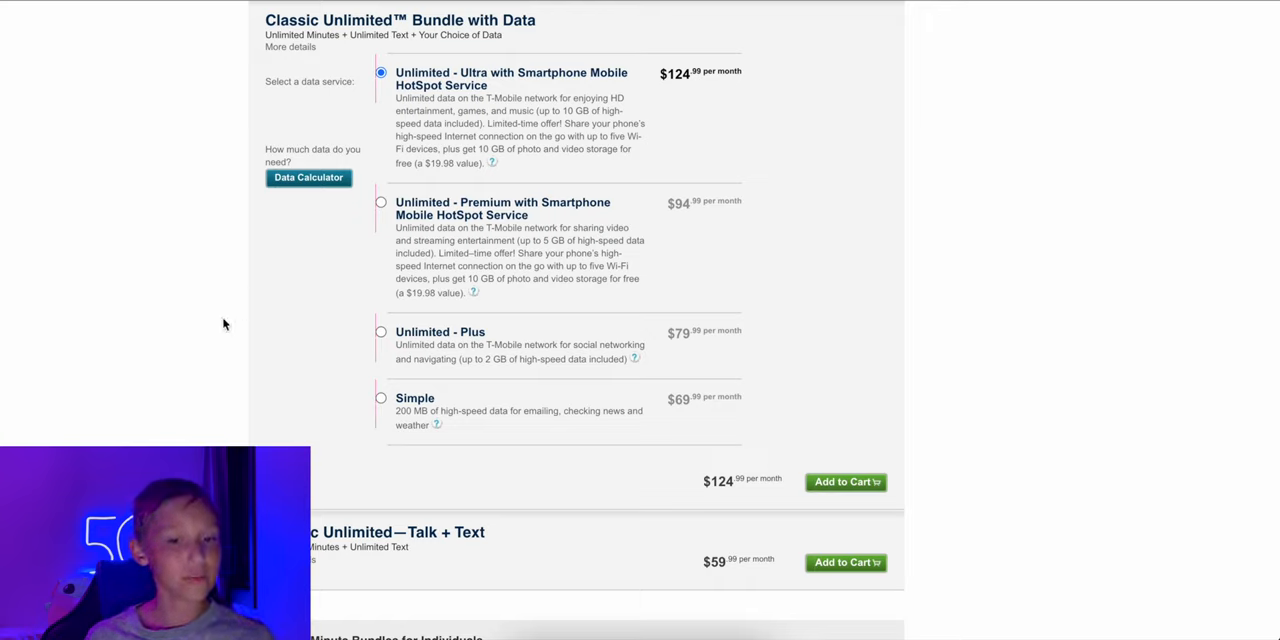
{"action": "mouse_move", "coordinate": [378, 188]}
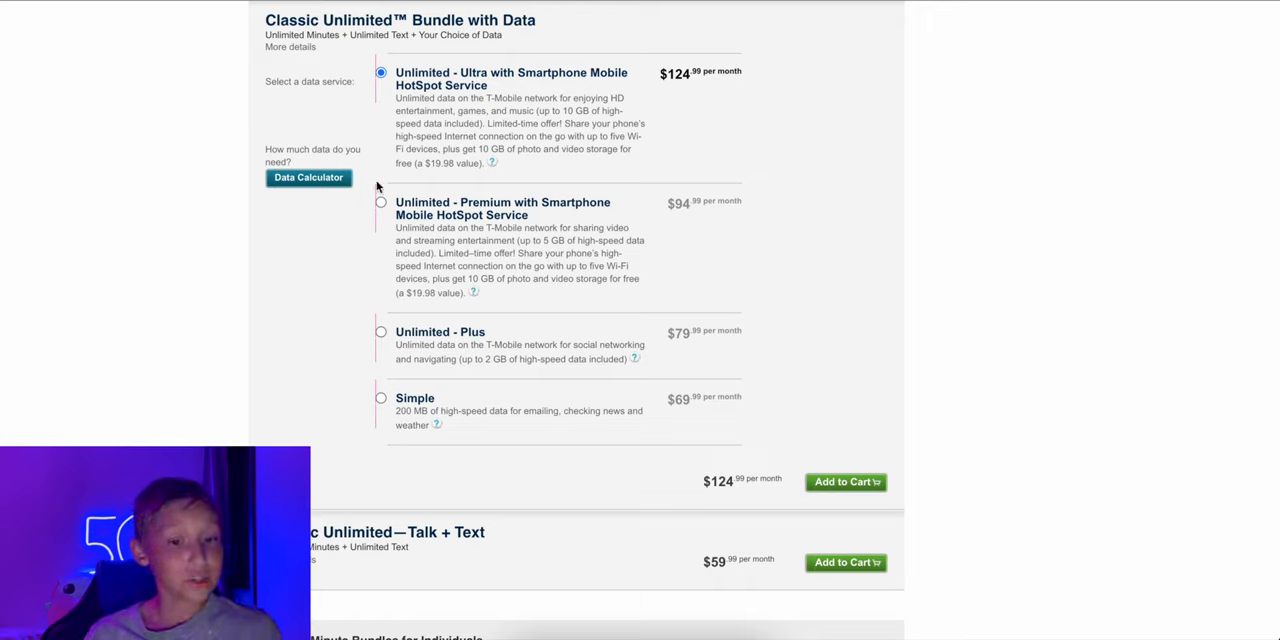
{"action": "mouse_move", "coordinate": [324, 286]}
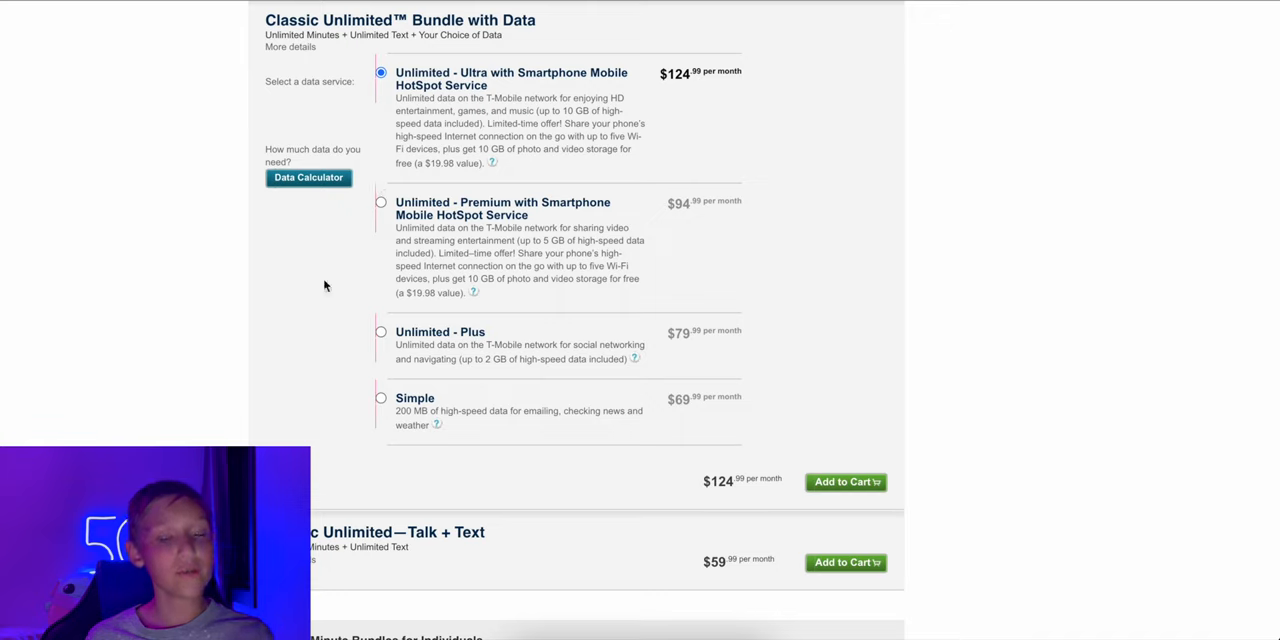